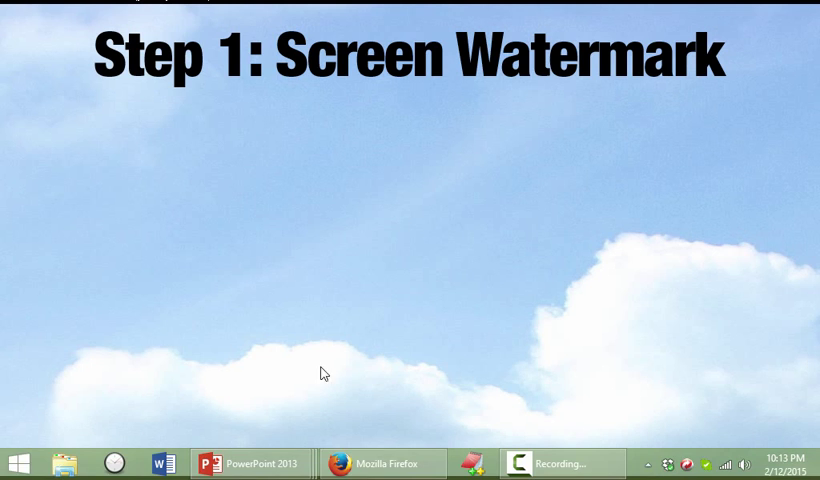
Step: Search Google in the browser for 'screen watermark'
left_click(380, 464)
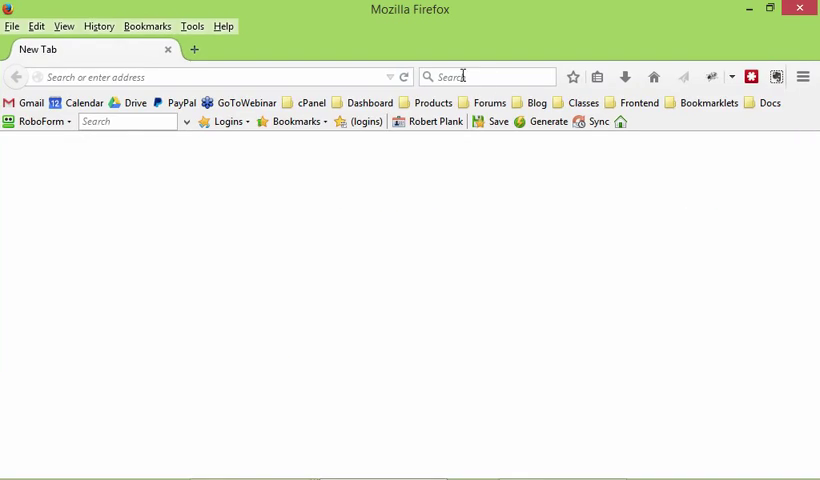
type("screen wate")
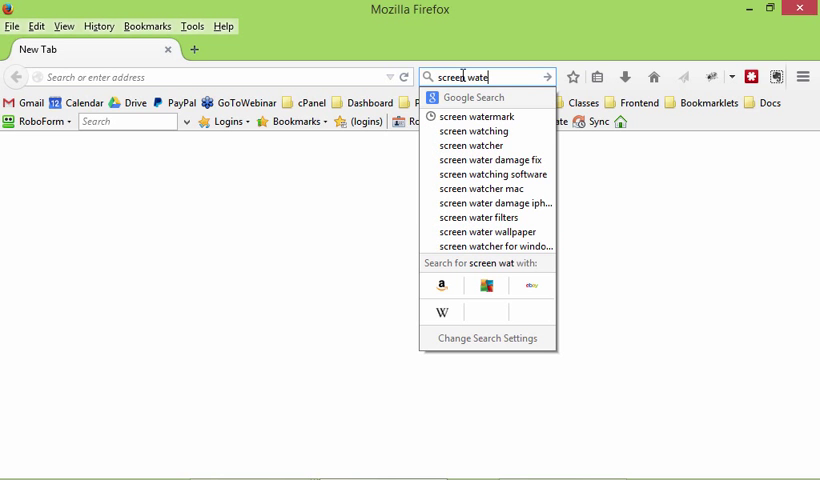
left_click(484, 116)
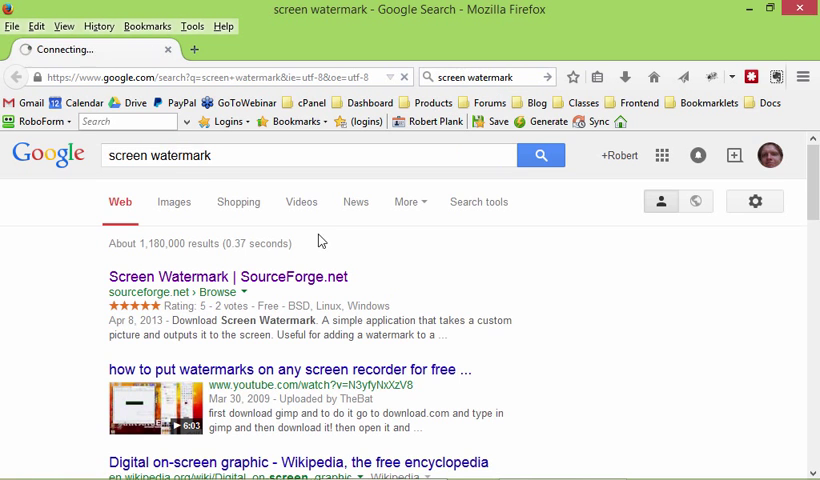
scroll("down", 3)
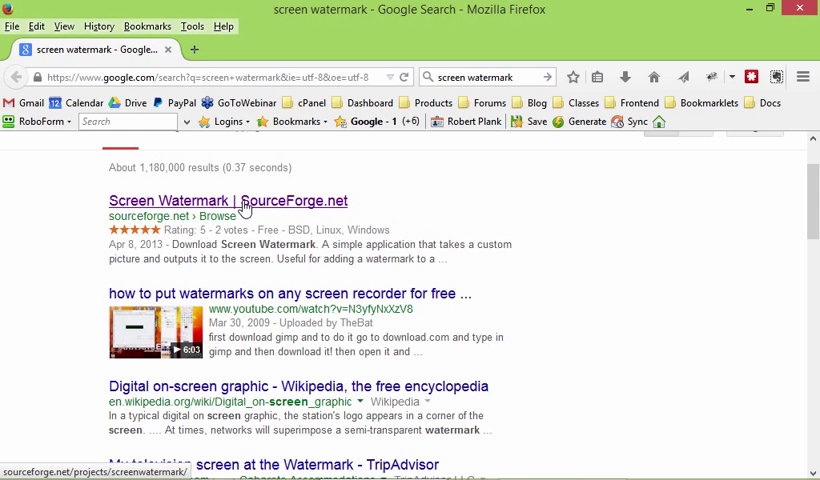
mouse_move(244, 204)
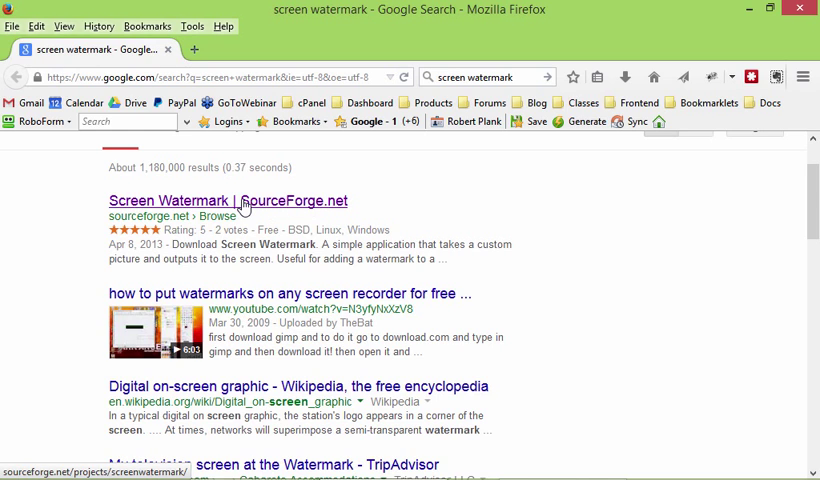
Step: Go to the Screen Watermark SourceForge result and start its download
left_click(228, 200)
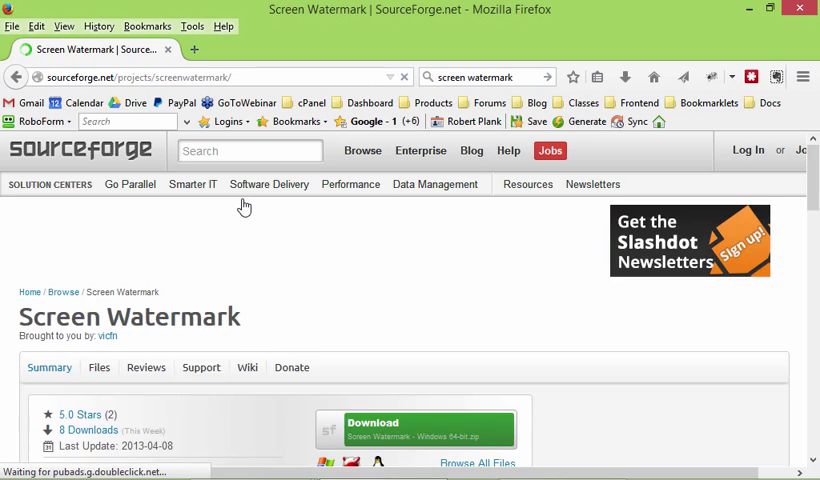
scroll("down", 3)
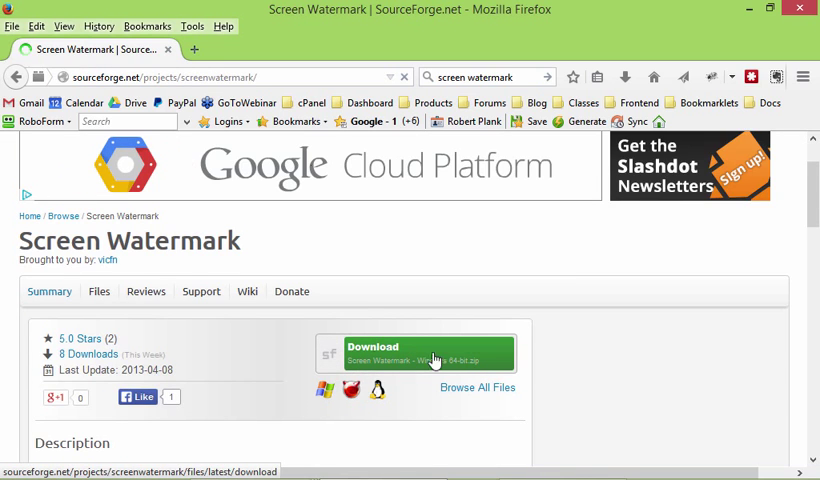
left_click(410, 352)
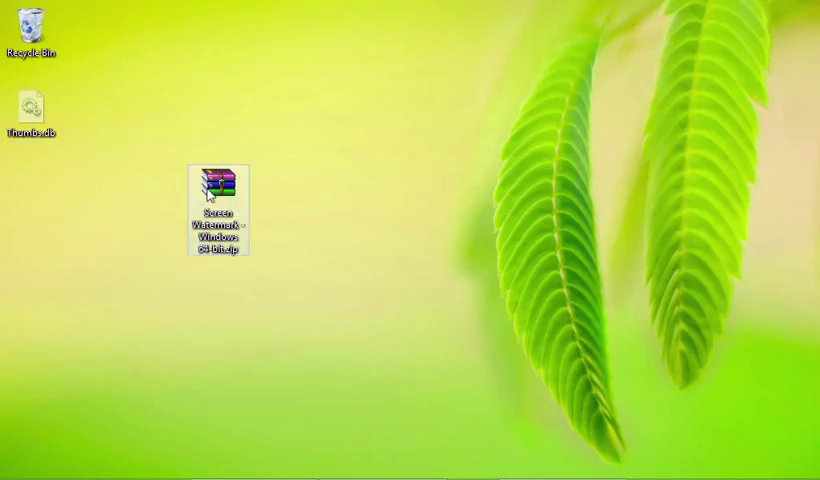
Step: Open the downloaded Screen Watermark zip on the desktop with Windows Explorer
right_click(216, 192)
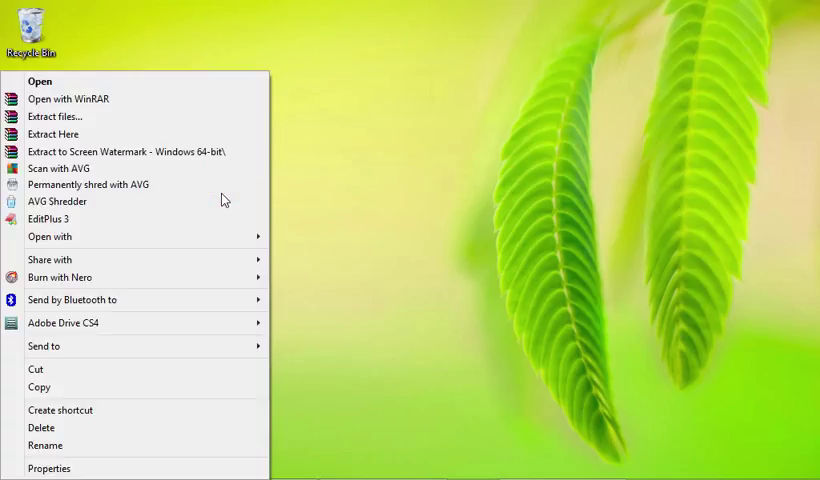
mouse_move(48, 236)
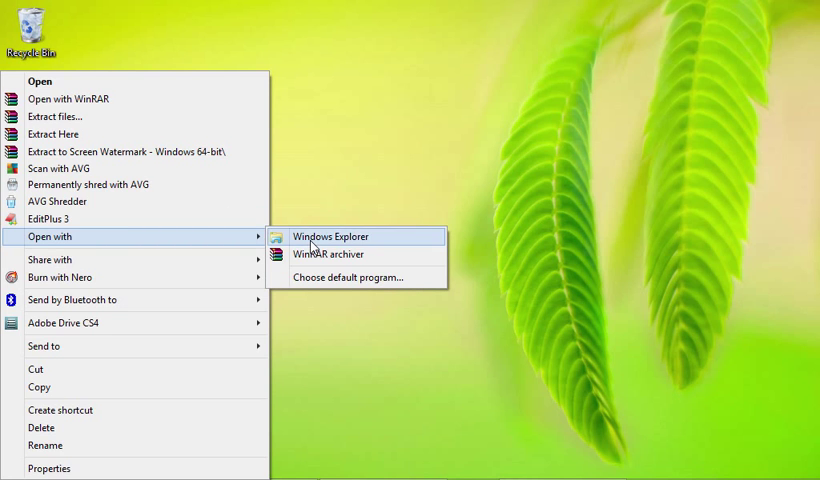
left_click(330, 236)
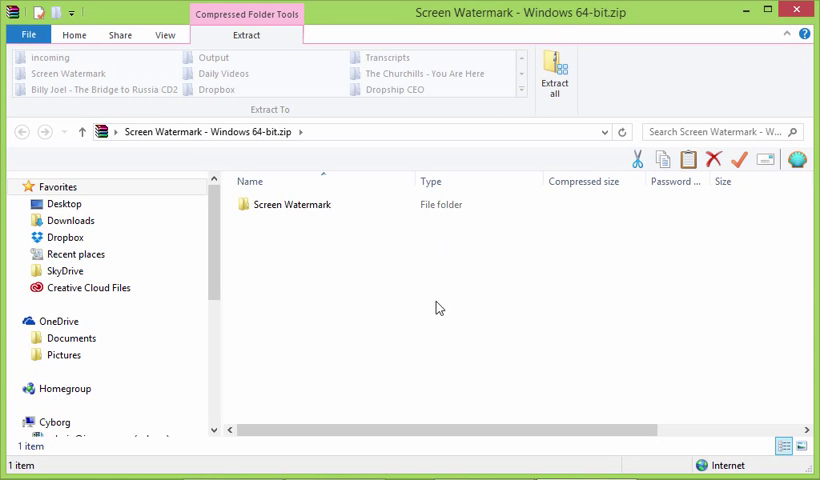
Step: Start extracting the Screen Watermark archive and browse for a destination
left_click(292, 204)
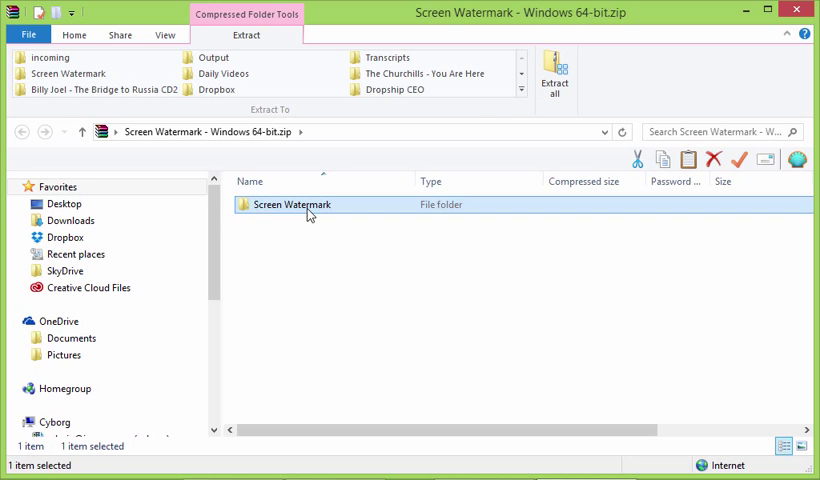
mouse_move(554, 78)
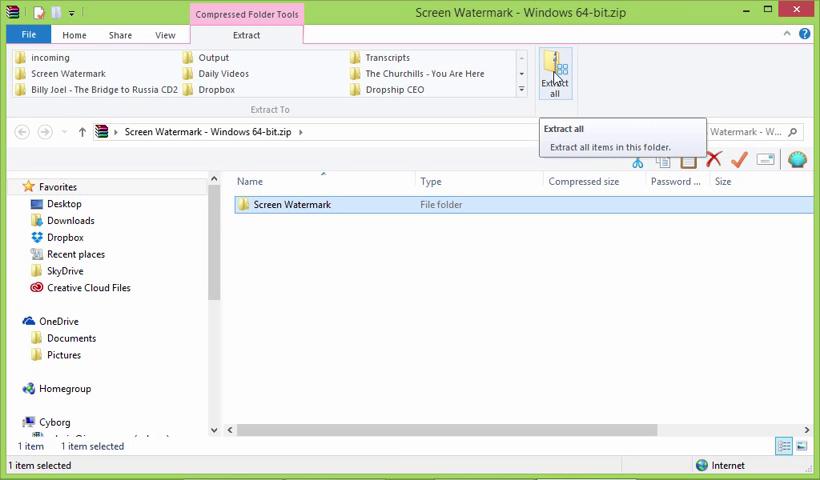
left_click(554, 76)
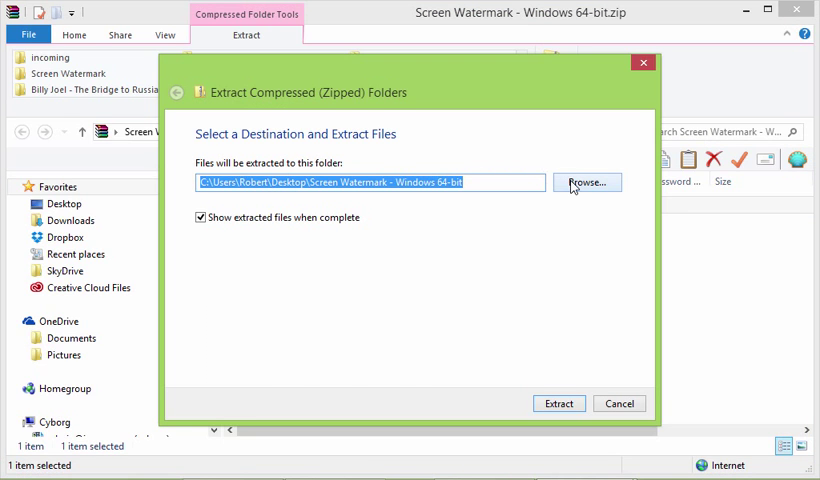
left_click(586, 182)
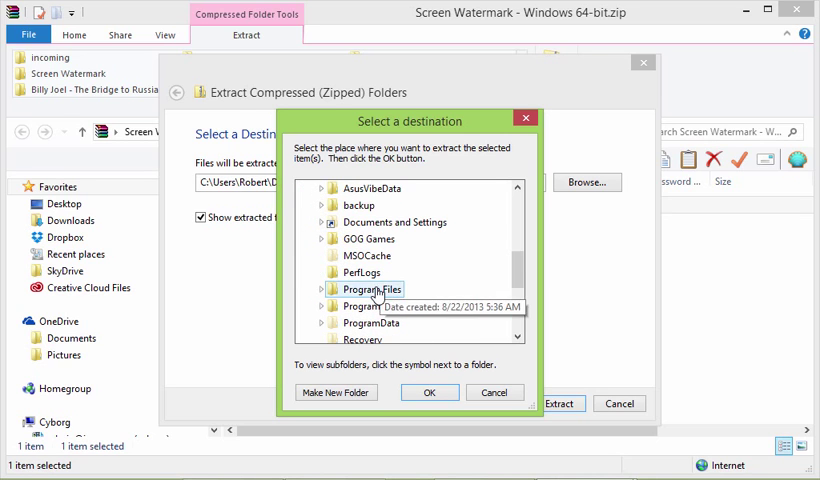
Step: Extract into Program Files, confirming the folder and the administrator prompt
left_click(330, 288)
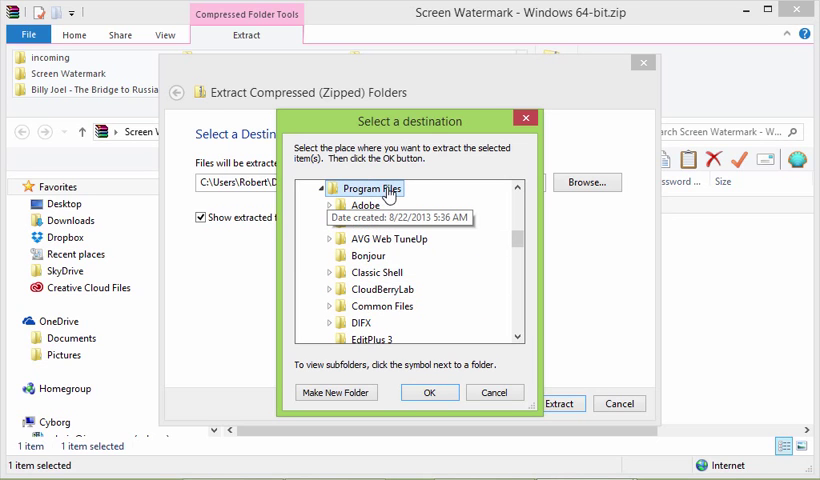
left_click(428, 392)
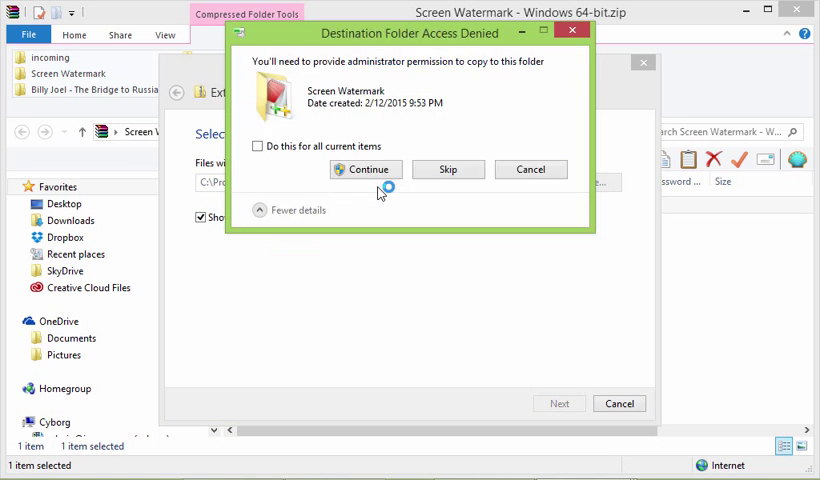
left_click(364, 168)
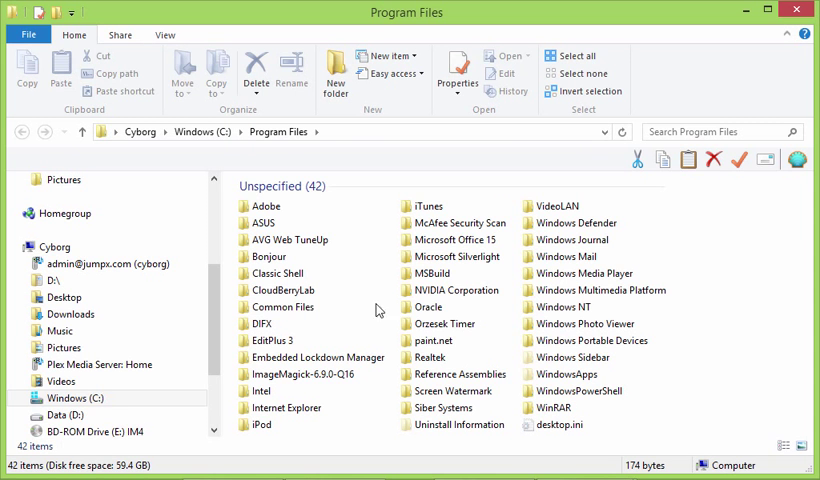
Step: Open the Screen Watermark folder in Program Files and run Screen Watermark.exe
left_click(456, 256)
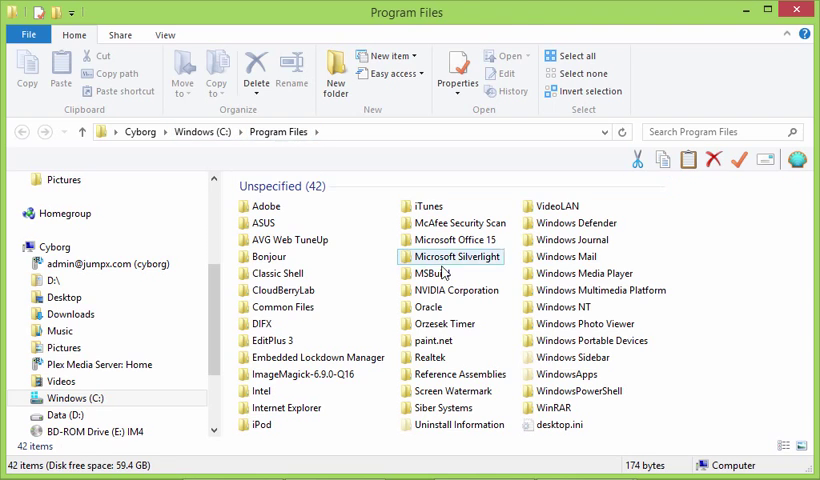
left_click(456, 392)
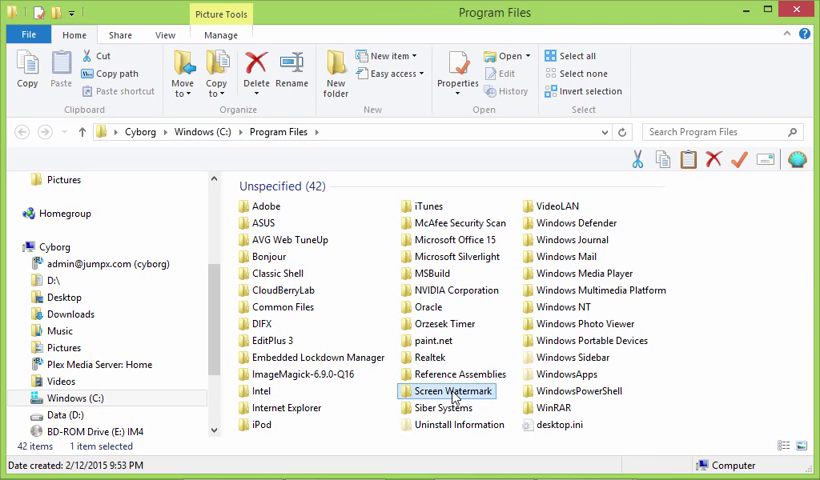
mouse_move(456, 392)
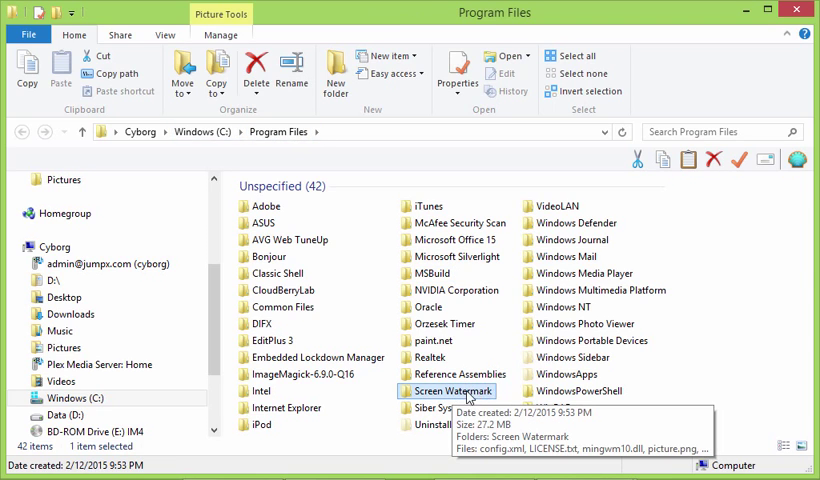
double_click(450, 392)
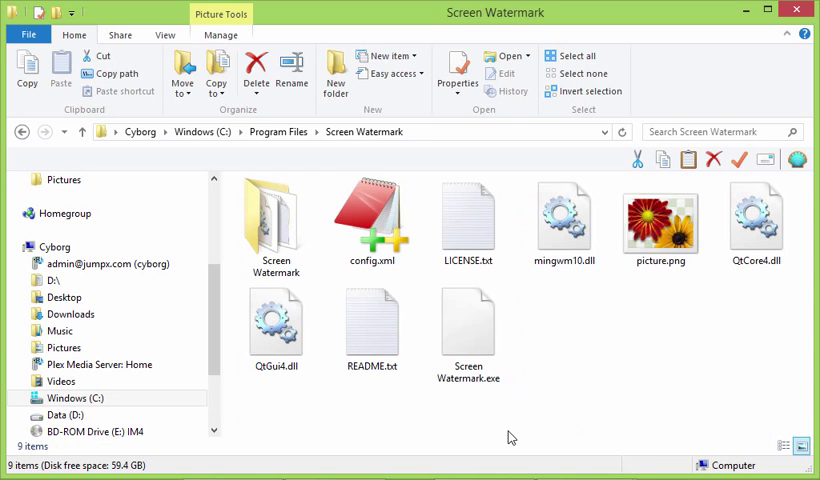
left_click(468, 332)
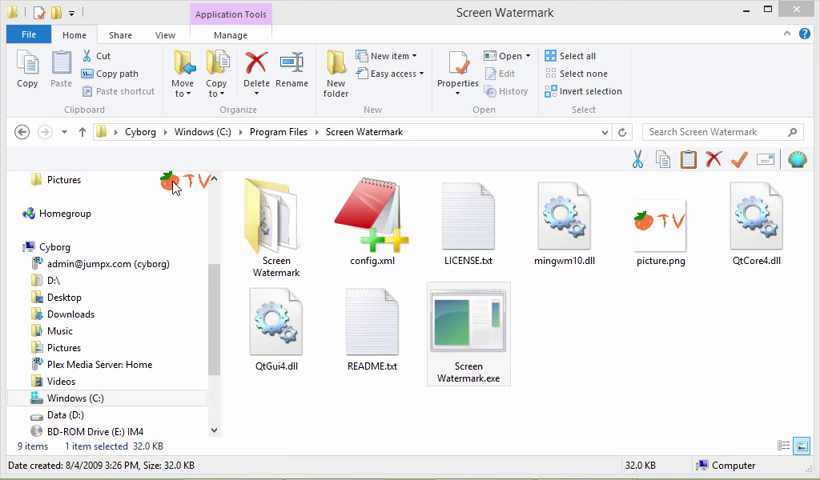
left_click(468, 320)
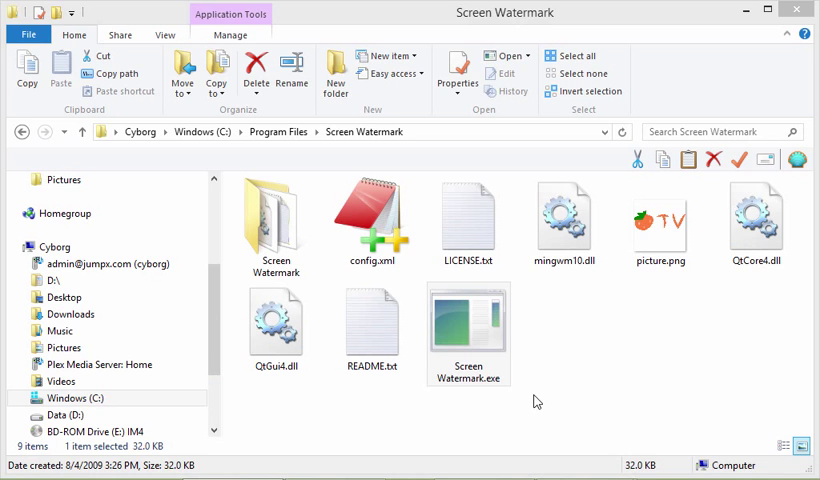
Step: Run Screen Watermark.exe so picture.png's TV logo shows over the screen
left_click(468, 330)
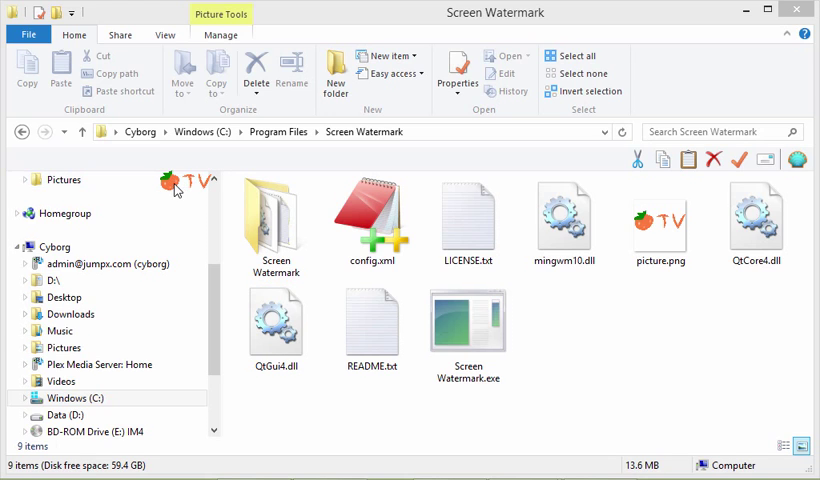
left_click(466, 330)
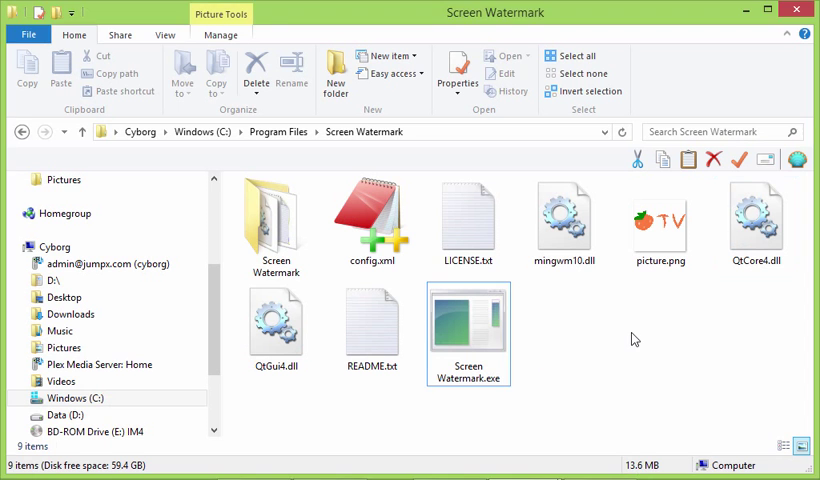
Step: Bring up picture.png's Security permissions for editing
left_click(564, 218)
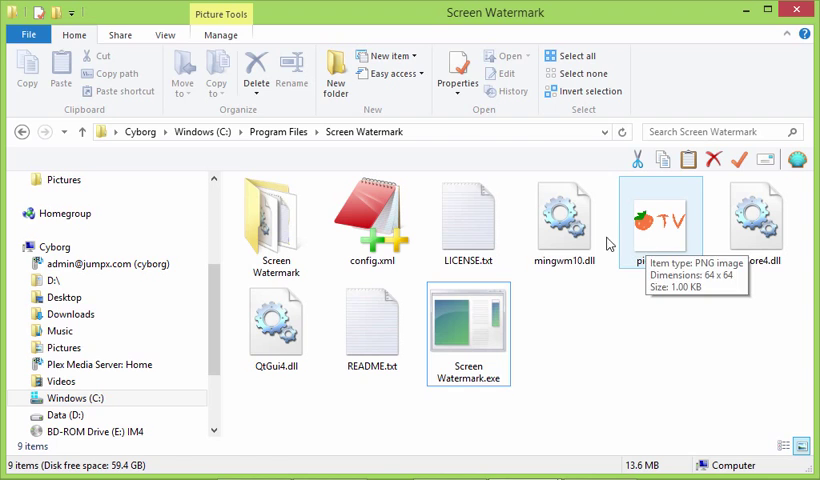
left_click(372, 216)
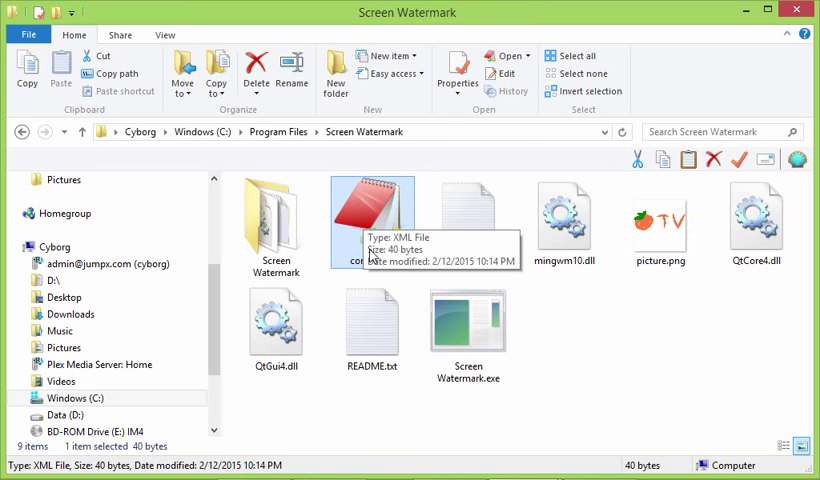
left_click(660, 222)
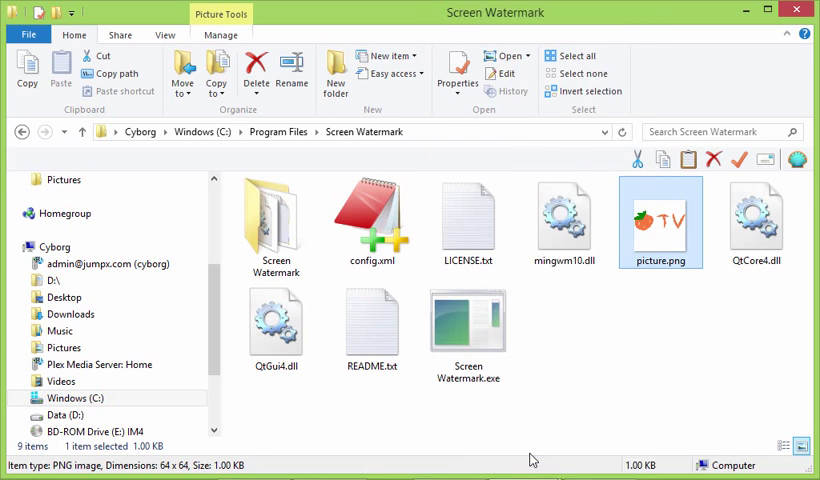
left_click(458, 76)
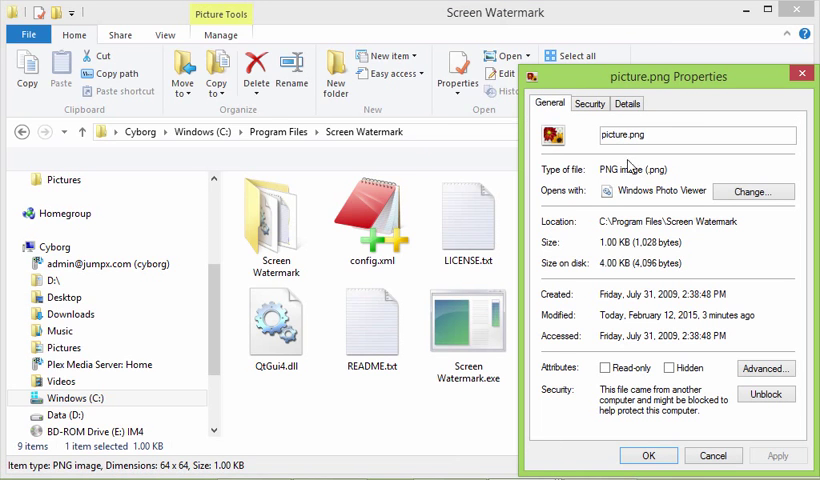
left_click(588, 104)
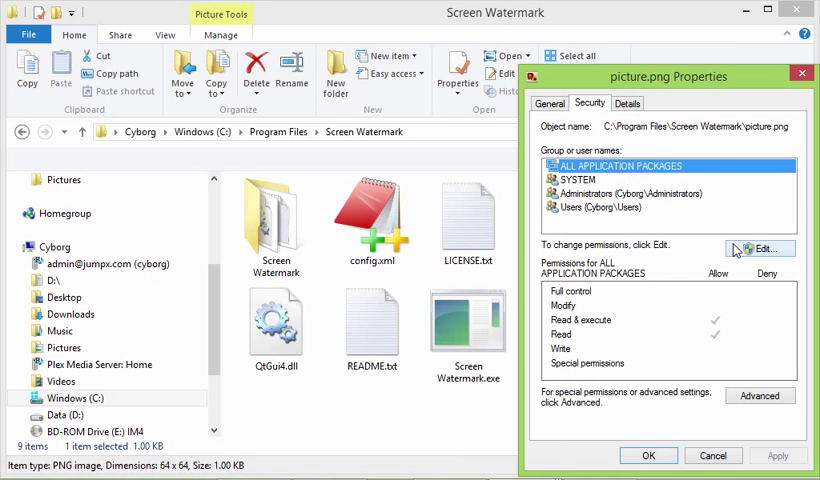
left_click(760, 248)
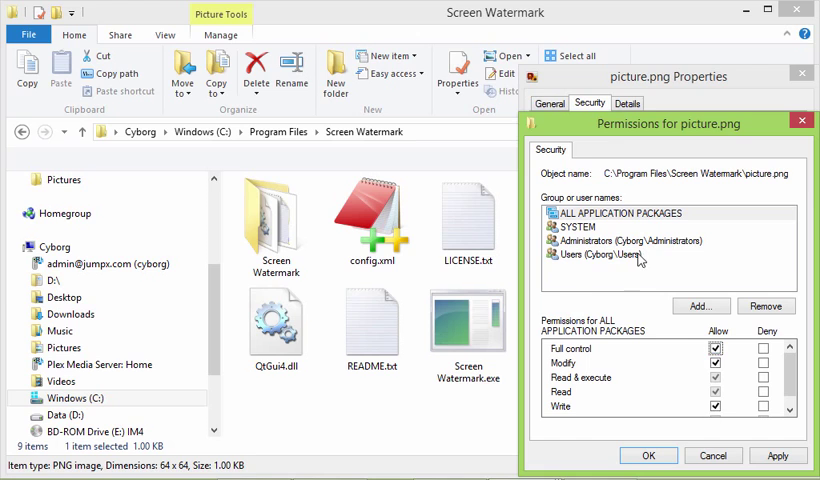
Step: Allow Full control for SYSTEM and ALL APPLICATION PACKAGES on picture.png and apply
left_click(576, 226)
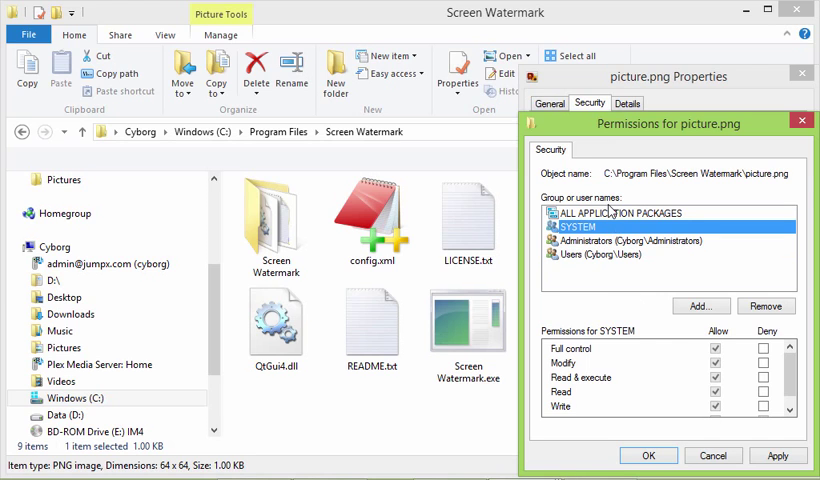
left_click(618, 212)
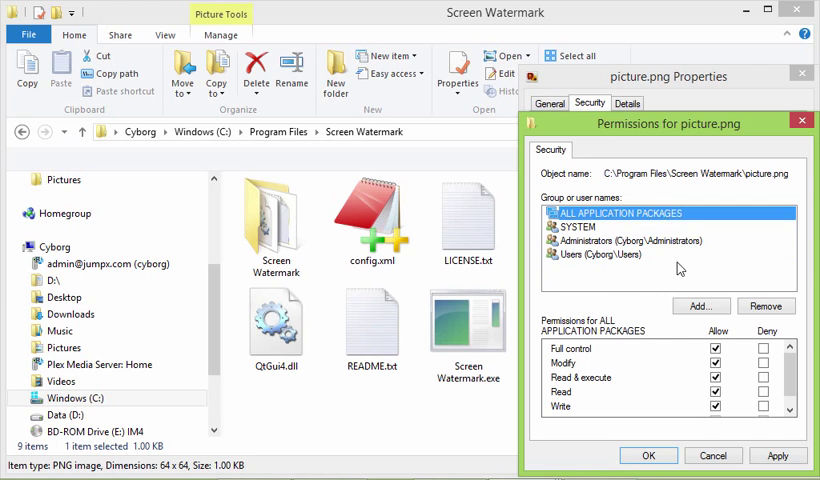
left_click(648, 456)
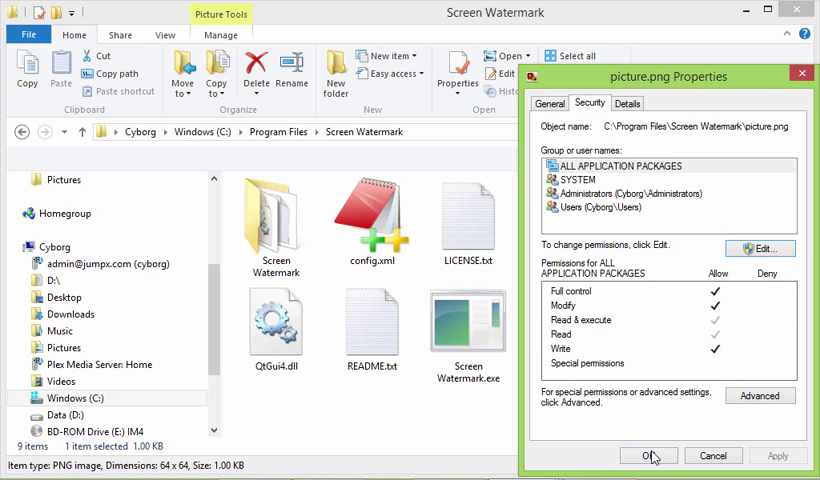
Step: Close picture.png's properties and start editing config.xml's Security permissions
left_click(648, 456)
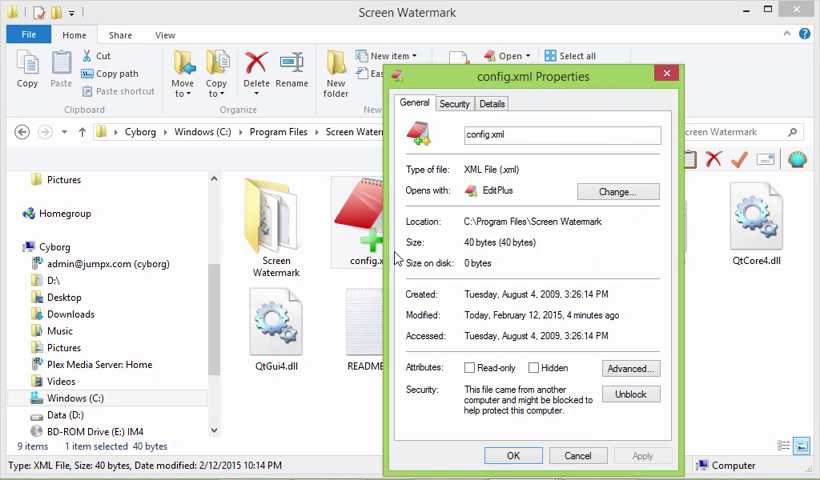
left_click(454, 104)
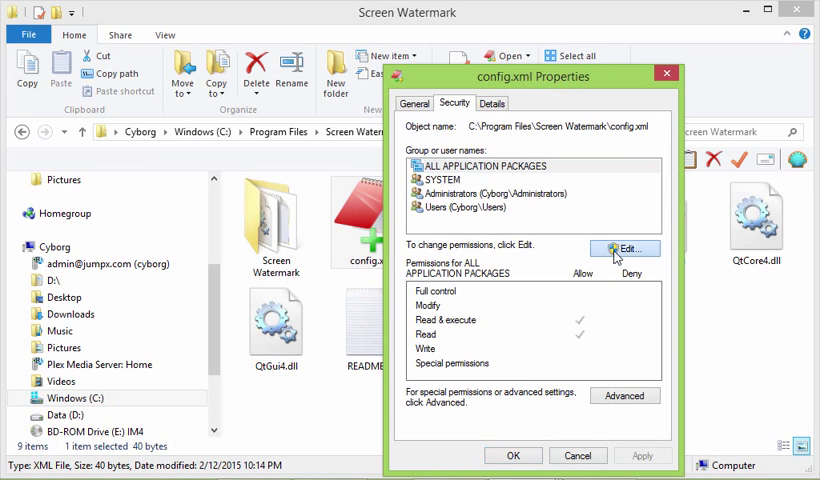
left_click(624, 248)
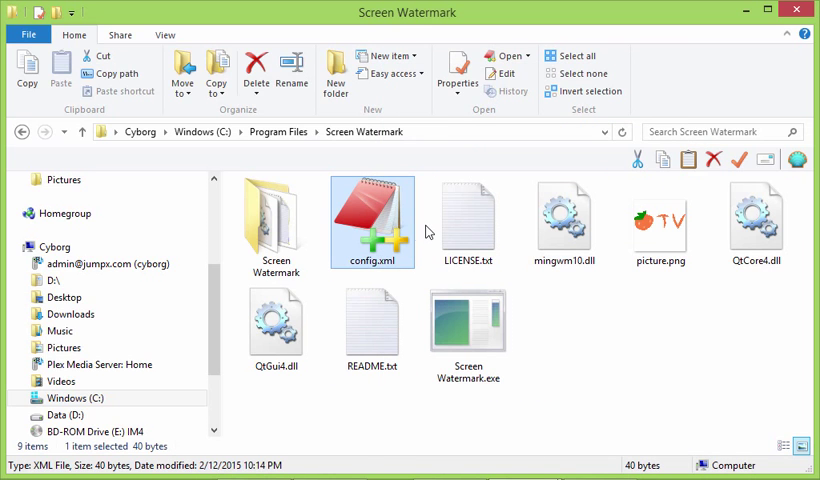
Step: Go to pixlr.com in Firefox and launch the Pixlr Editor web app
left_click(660, 222)
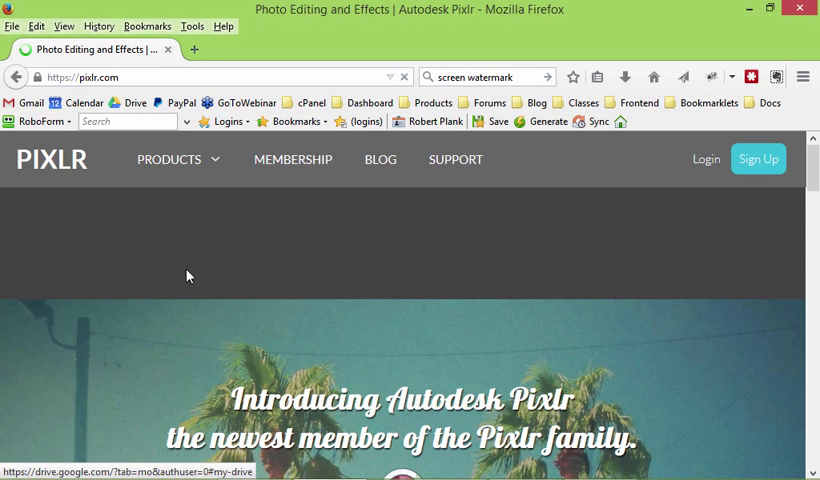
scroll("down", 3)
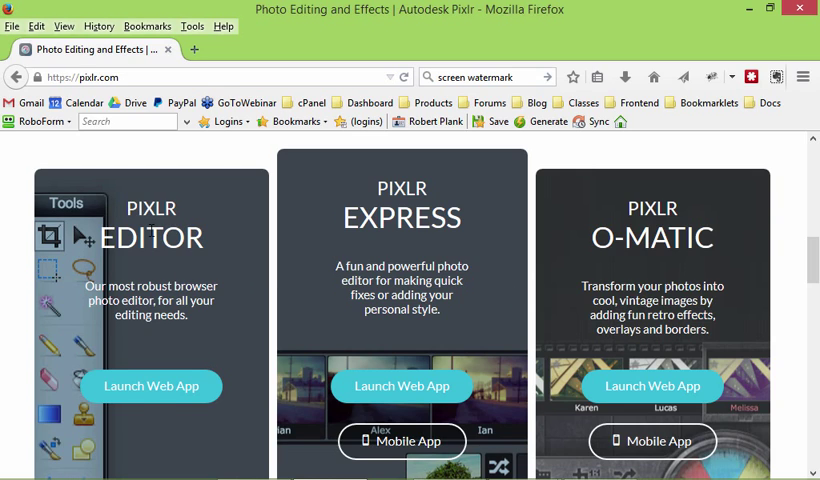
left_click(152, 386)
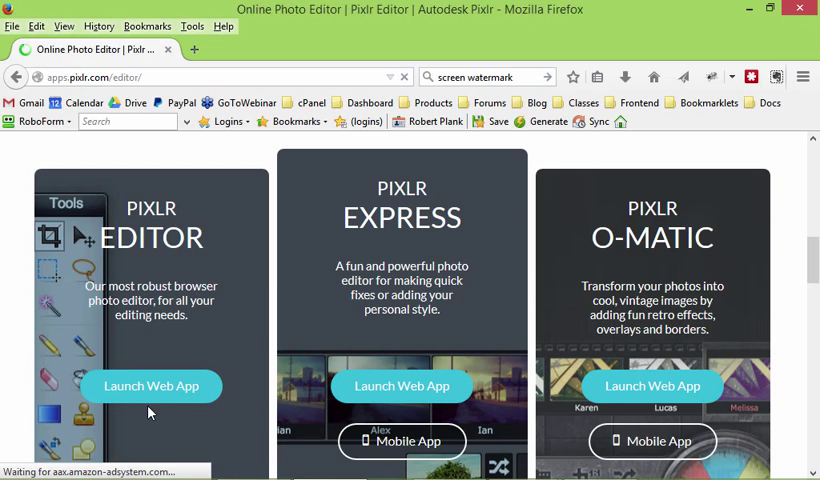
Step: Create a new blank image with Width 1024 and Height 100 pixels
left_click(152, 386)
type("1")
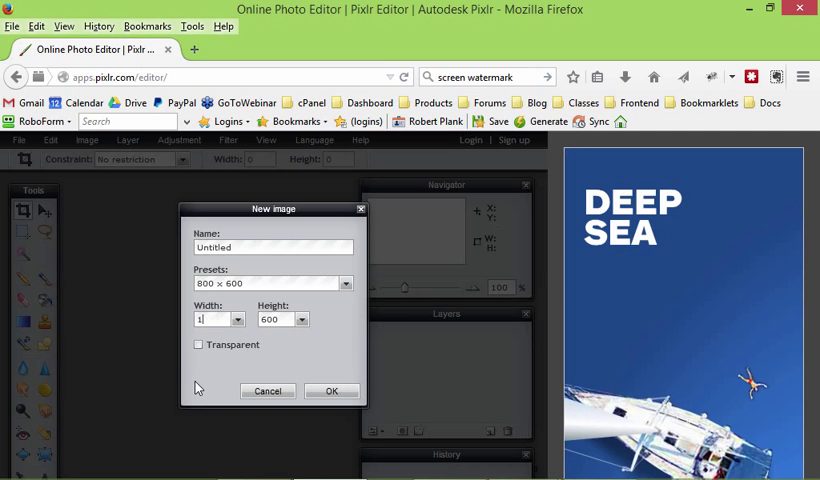
type("024")
left_click(282, 318)
type("100")
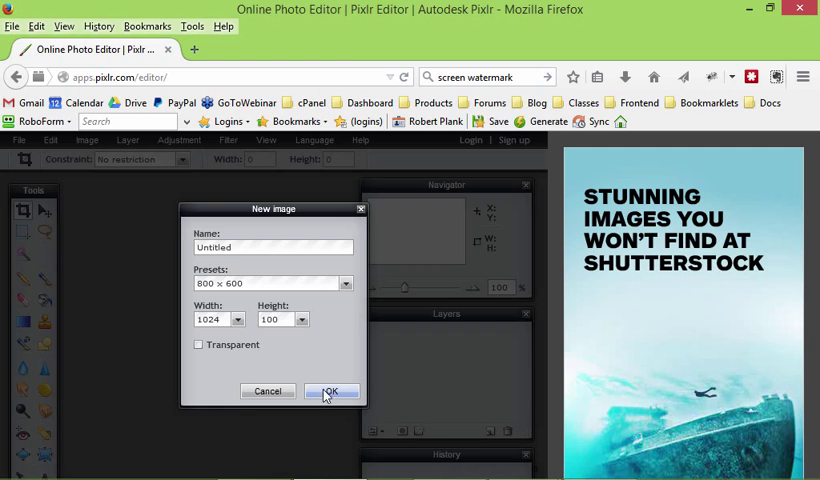
left_click(332, 392)
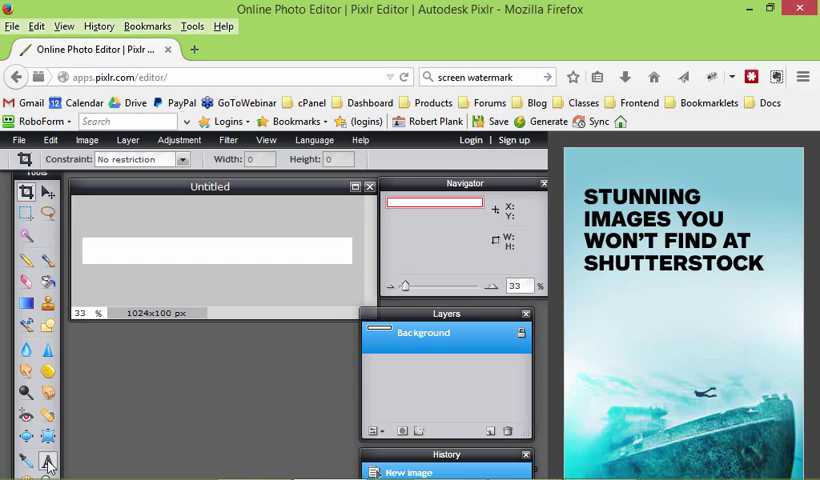
left_click(48, 460)
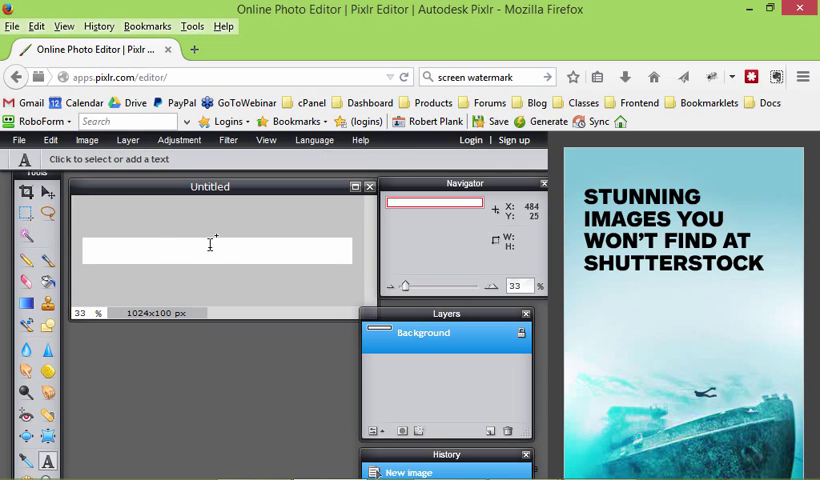
left_click(216, 250)
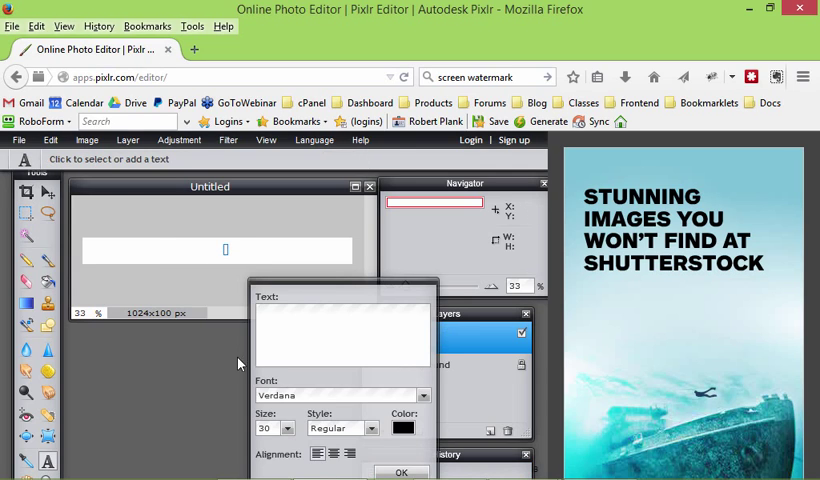
type("www.Webin")
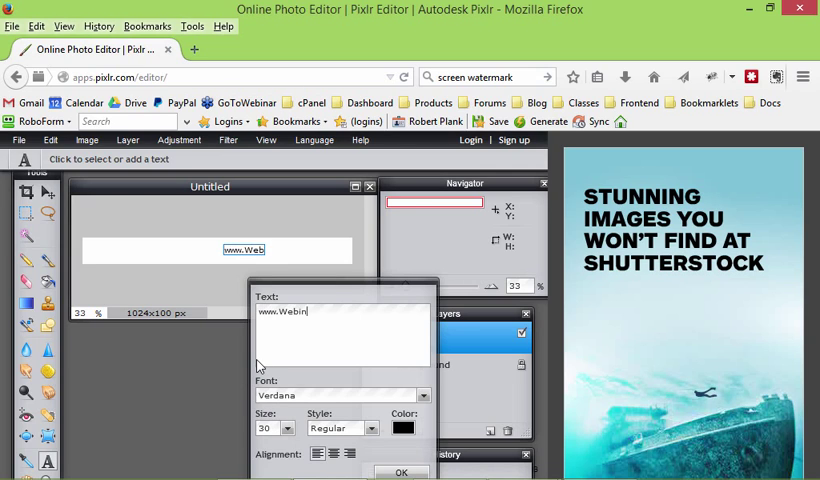
type("arCrusher.com")
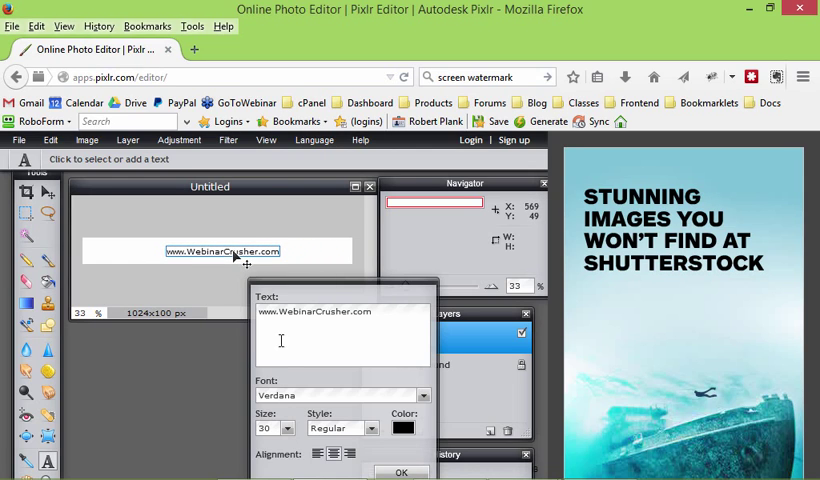
Step: Set the text to Verdana Bold, adjust its size, and confirm the text layer
left_click(340, 428)
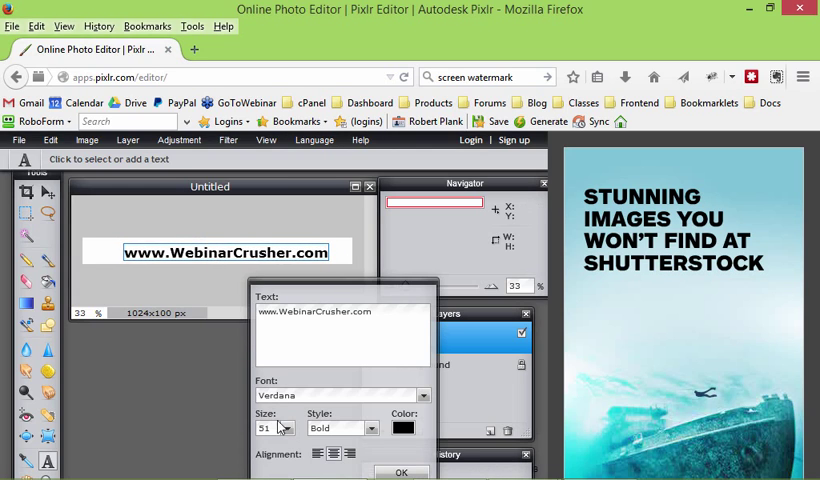
left_click_drag(284, 442, 244, 442)
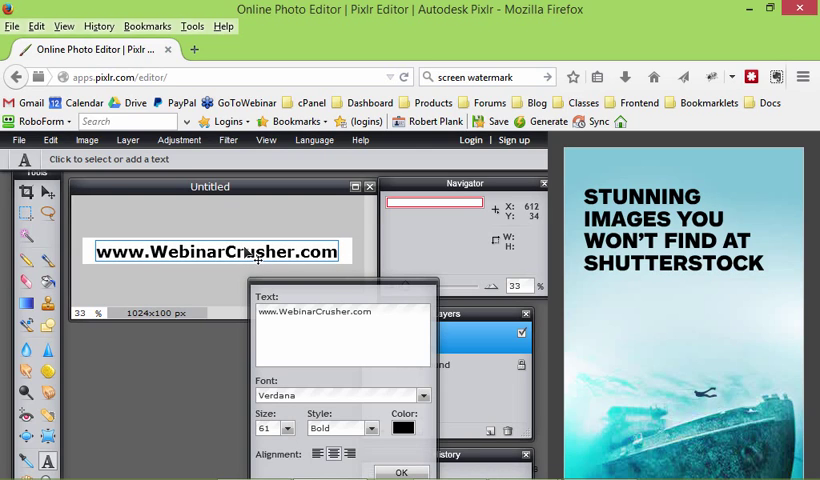
left_click(400, 472)
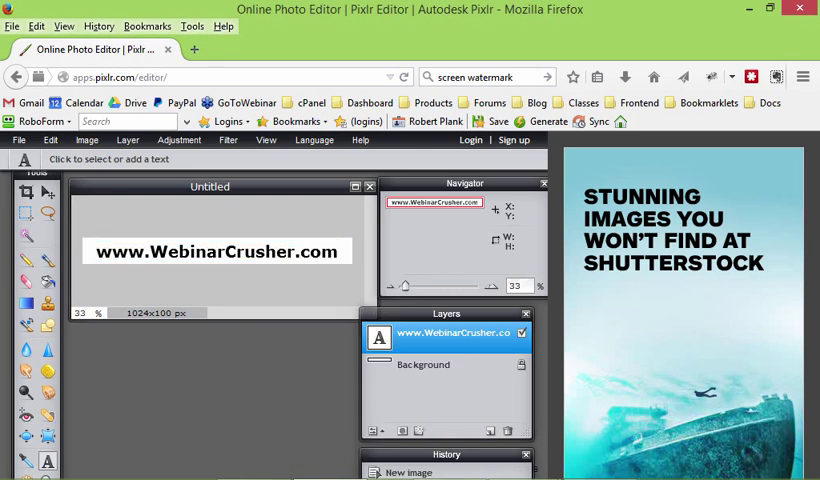
mouse_move(254, 228)
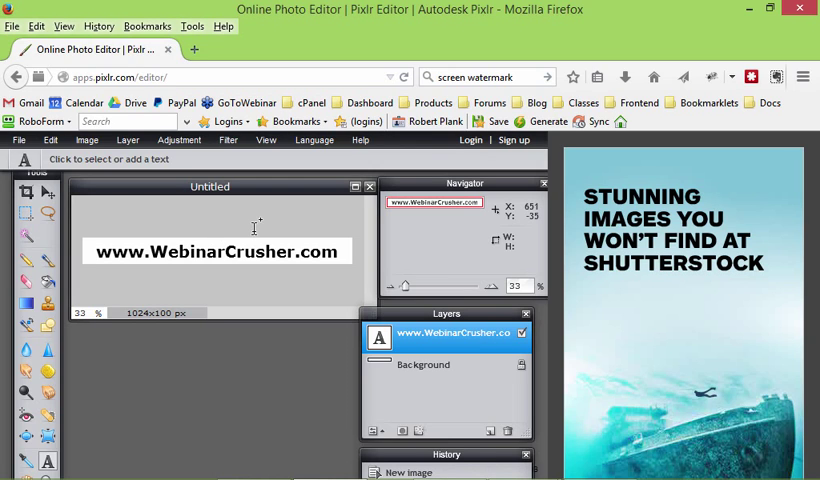
mouse_move(248, 228)
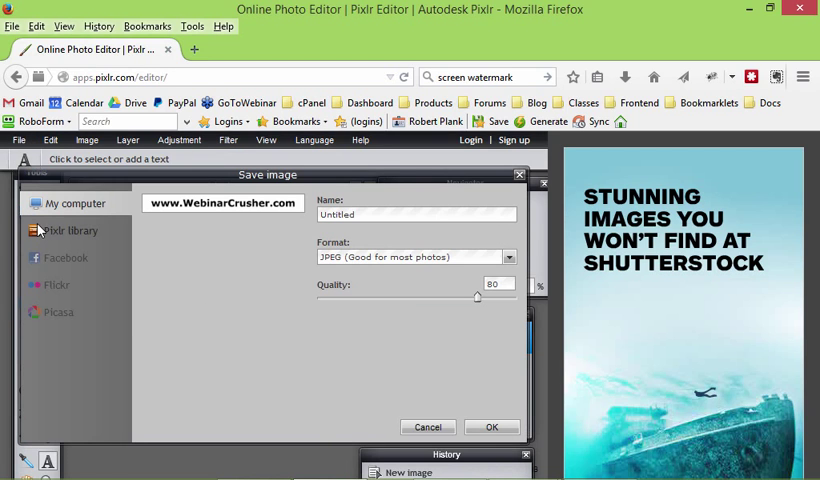
Step: Choose transparent PNG as the save format and continue to the file location
left_click(416, 256)
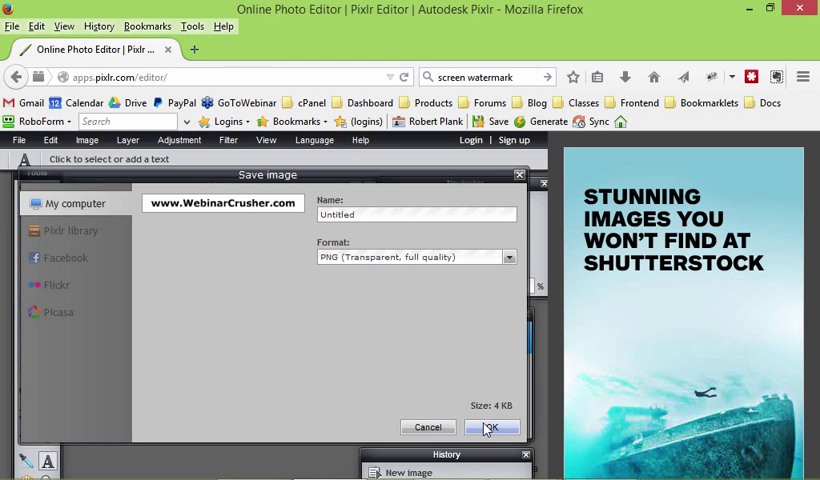
left_click(492, 428)
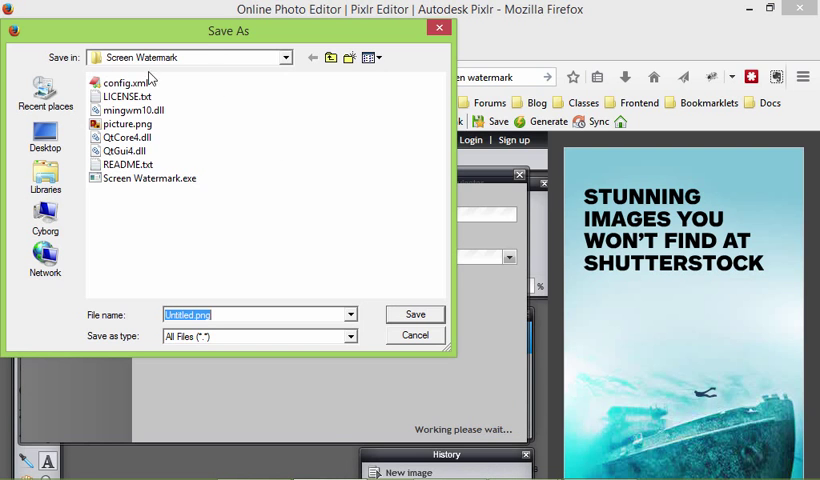
Step: Save over picture.png in Program Files\Screen Watermark, confirming the replacement
left_click(286, 56)
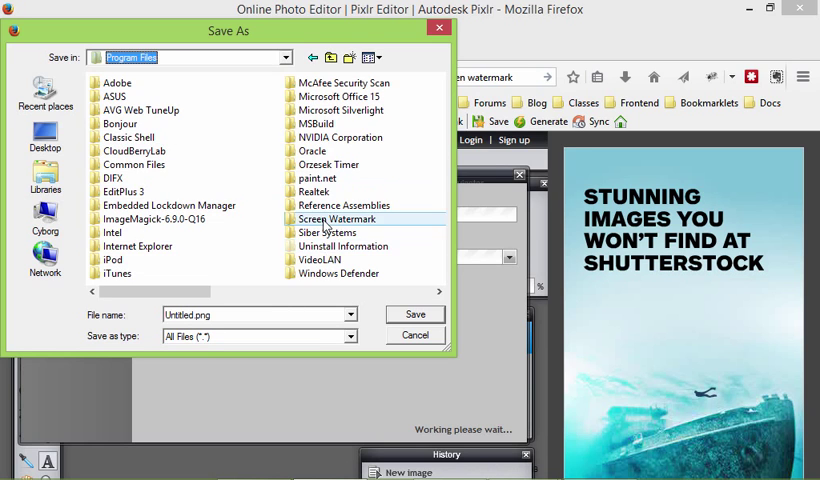
double_click(336, 218)
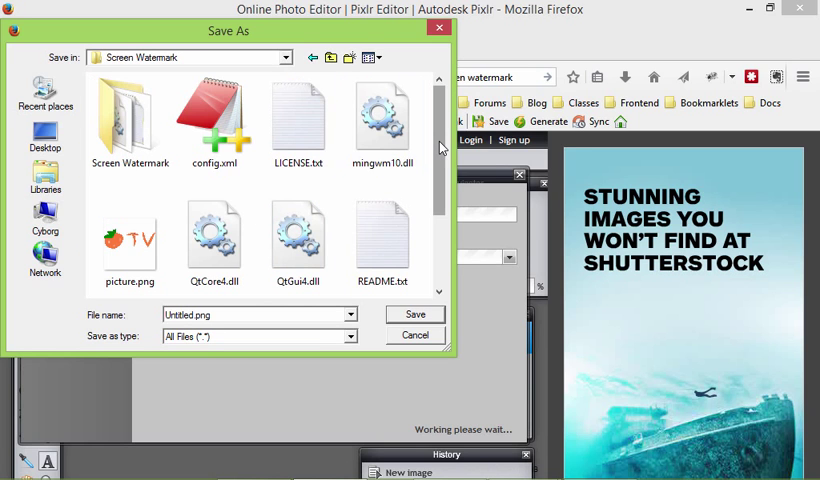
left_click(128, 116)
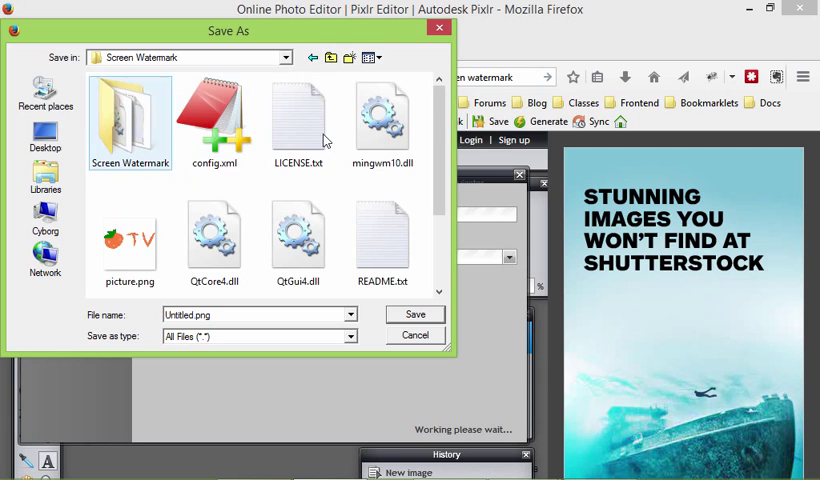
scroll("down", 3)
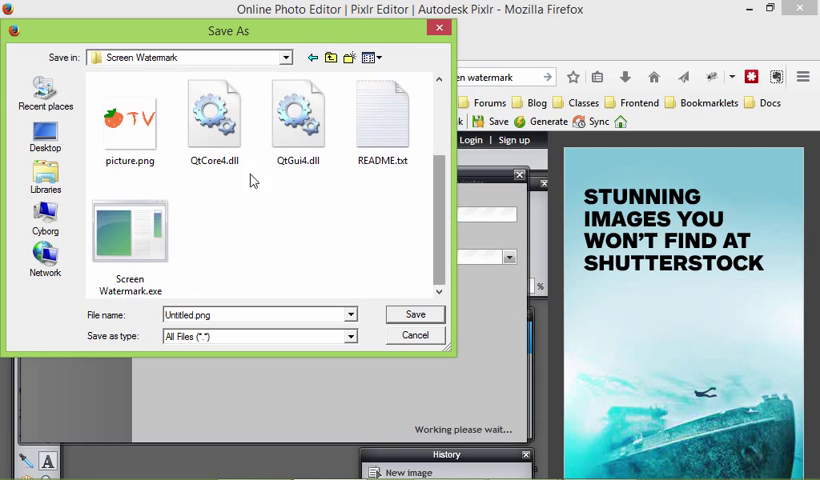
left_click(128, 120)
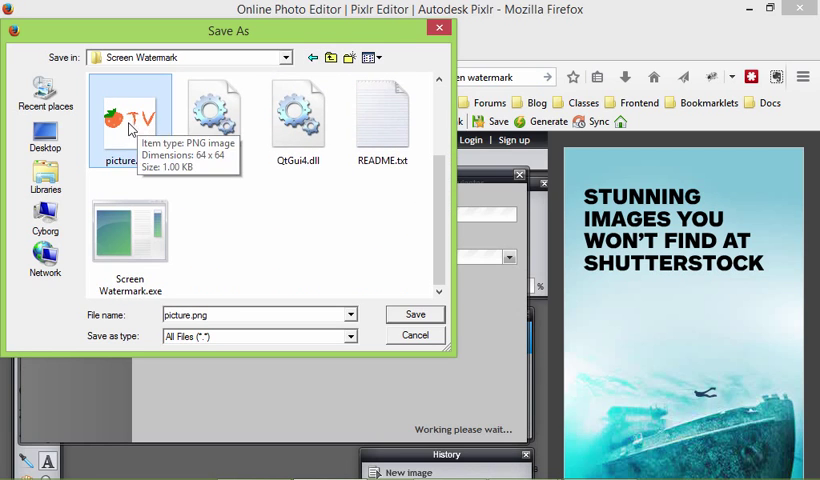
left_click(414, 314)
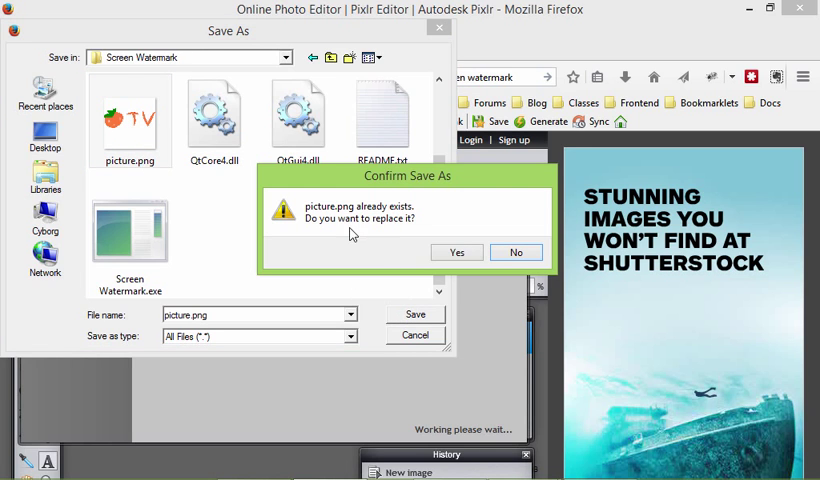
left_click(456, 252)
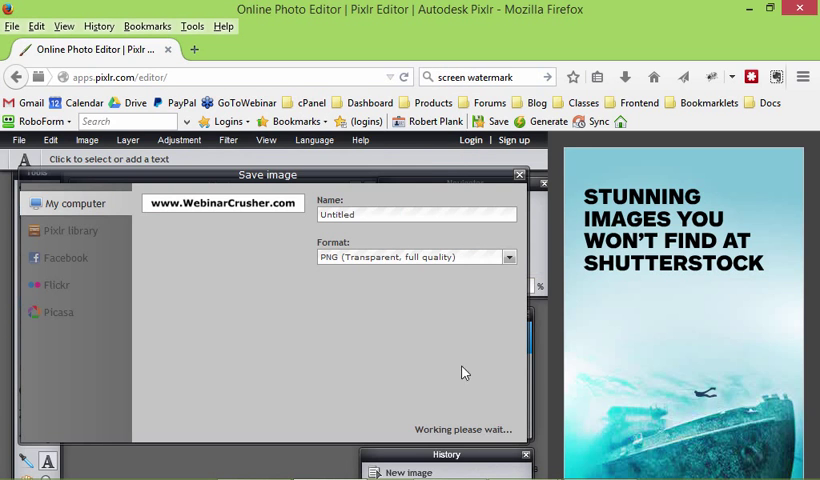
mouse_move(472, 456)
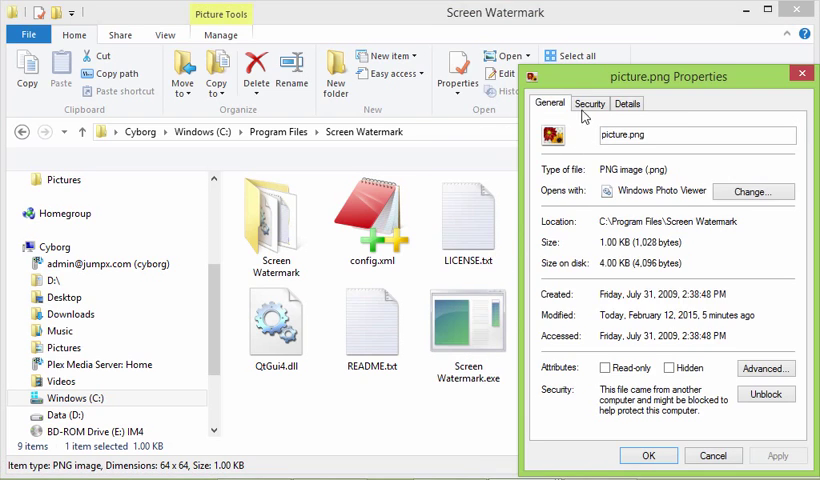
Step: View the Security permissions in picture.png's properties
left_click(590, 104)
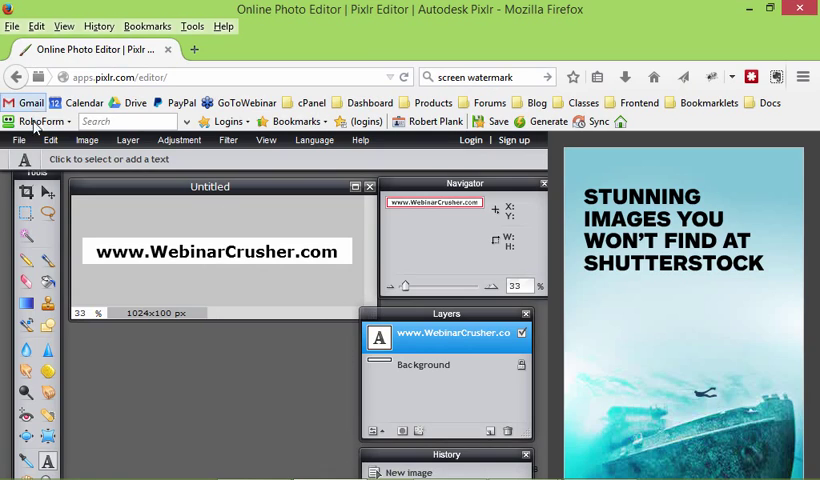
Step: Save the watermark text again as PNG over picture.png, confirming the replacement
left_click(18, 140)
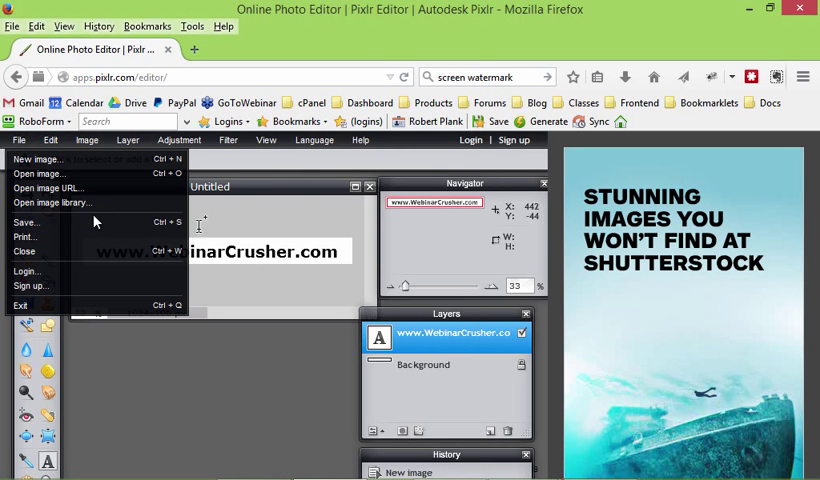
left_click(28, 220)
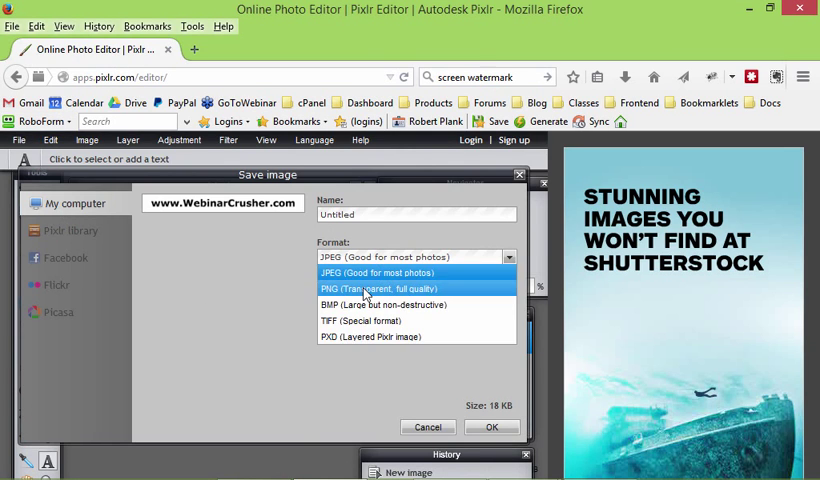
left_click(384, 288)
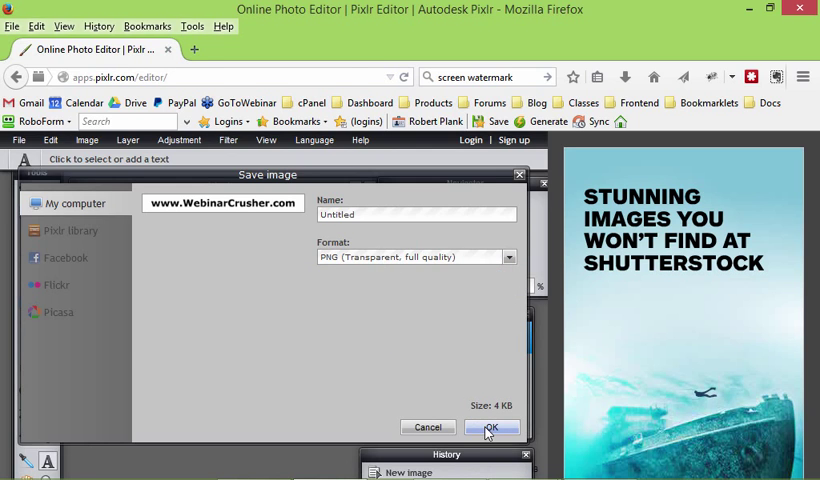
left_click(492, 428)
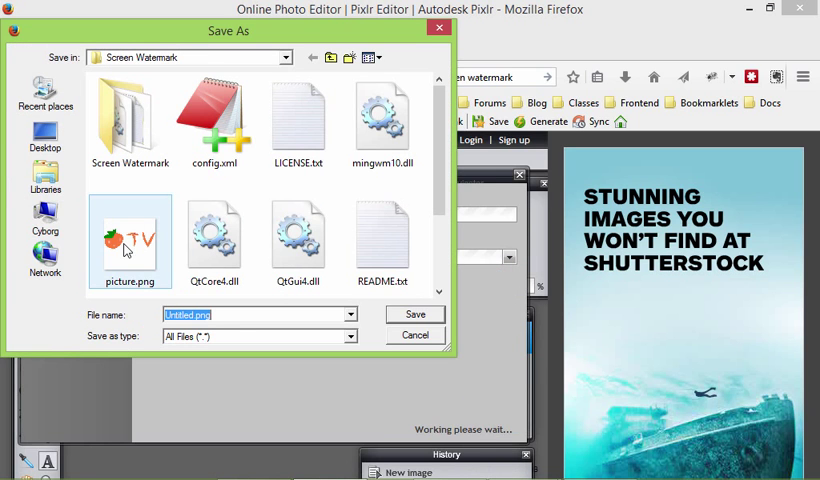
left_click(214, 236)
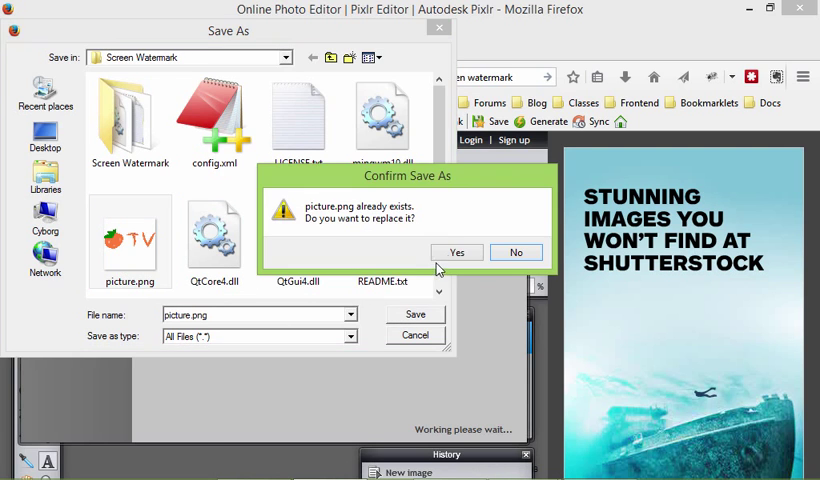
left_click(456, 252)
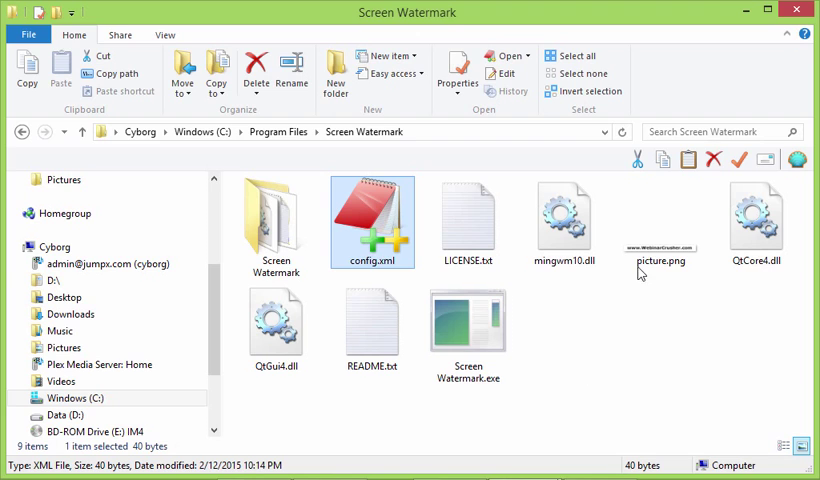
left_click(660, 222)
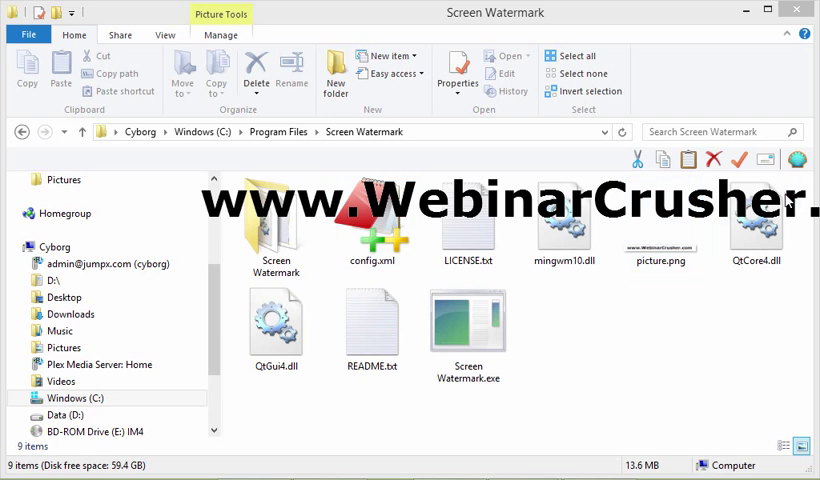
left_click(564, 224)
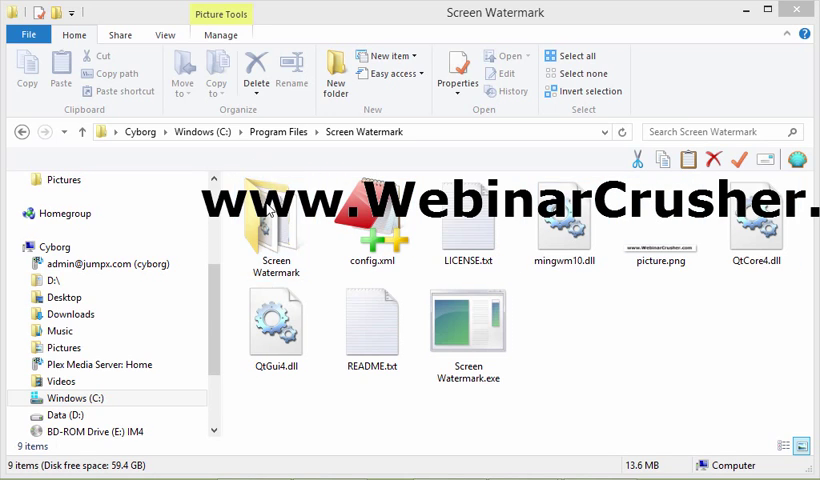
mouse_move(576, 208)
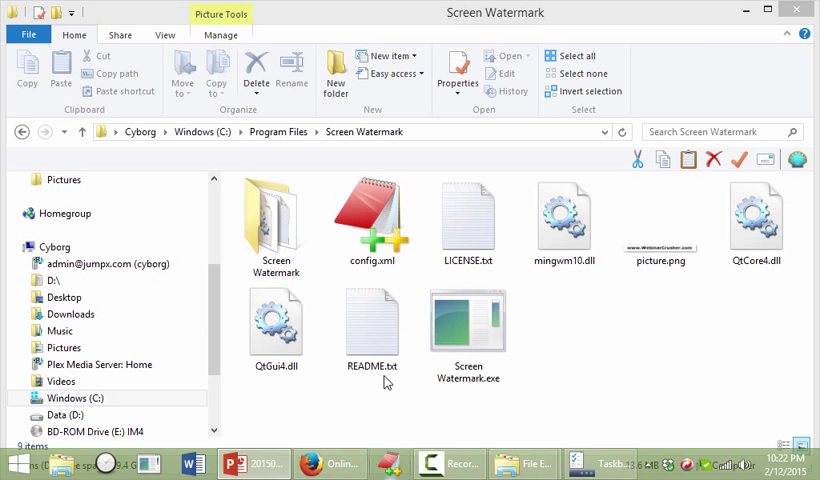
Step: Edit config.xml in Notepad so ypos is 500 and save it
left_click(372, 216)
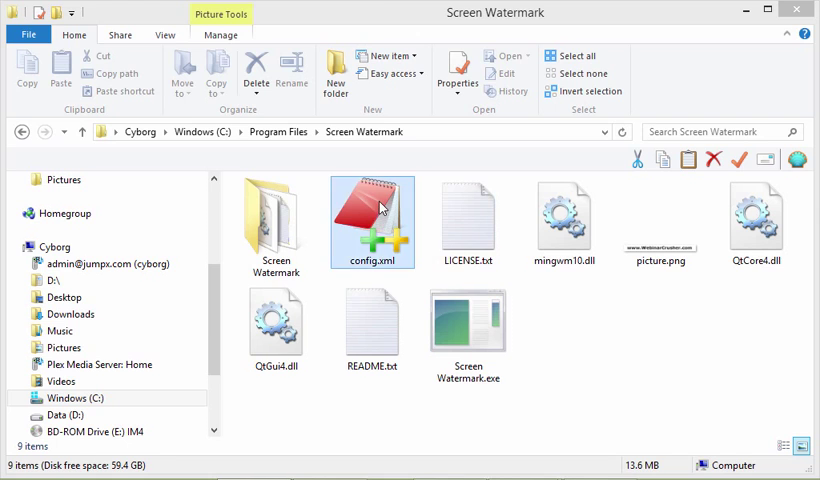
right_click(372, 210)
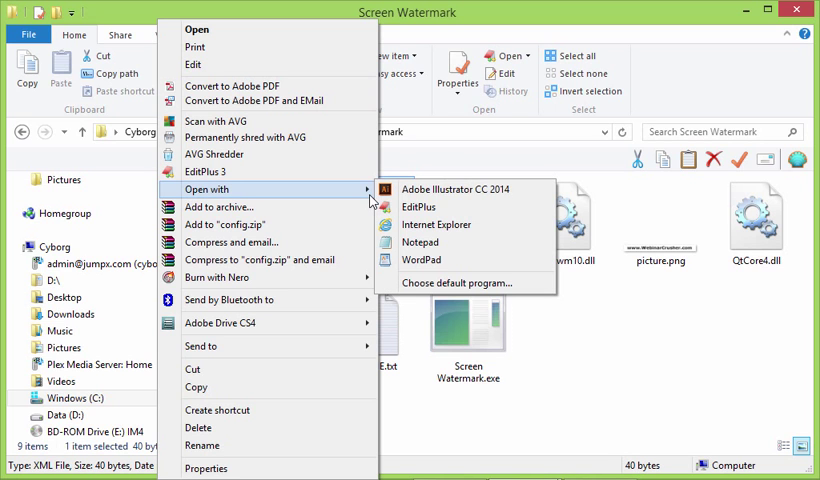
mouse_move(446, 228)
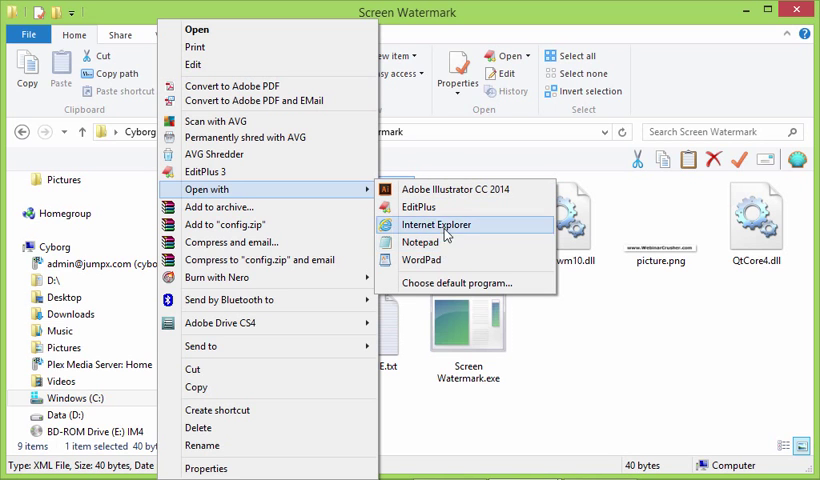
mouse_move(420, 242)
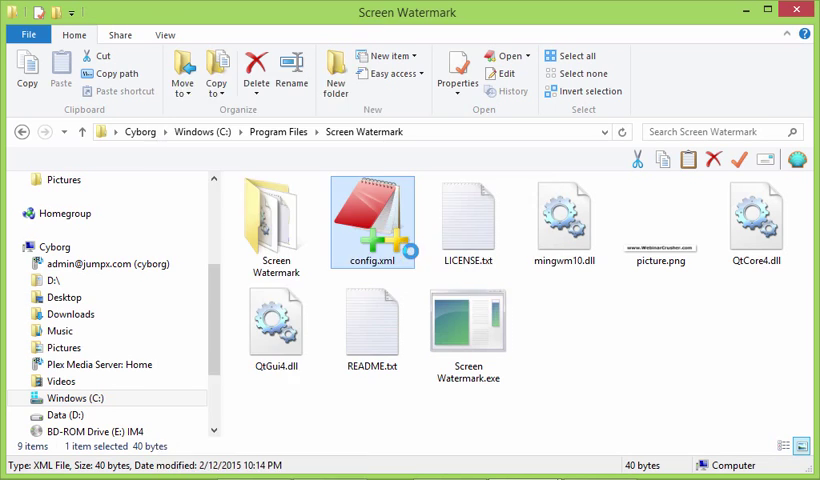
double_click(372, 214)
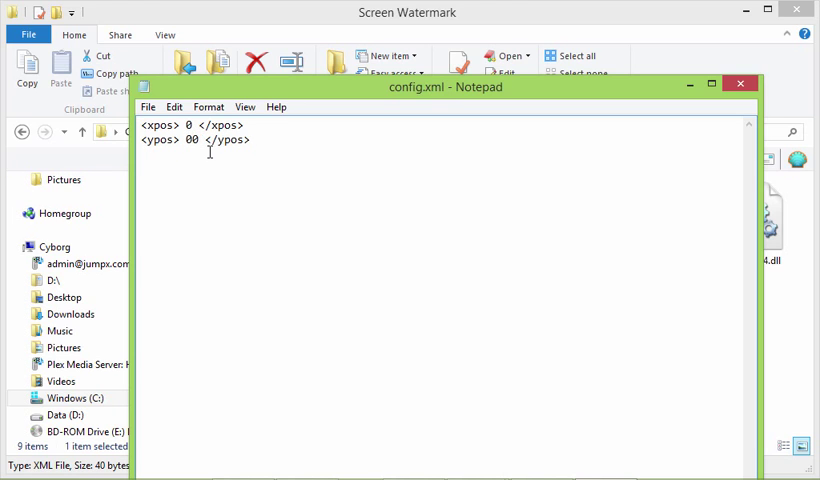
type("500")
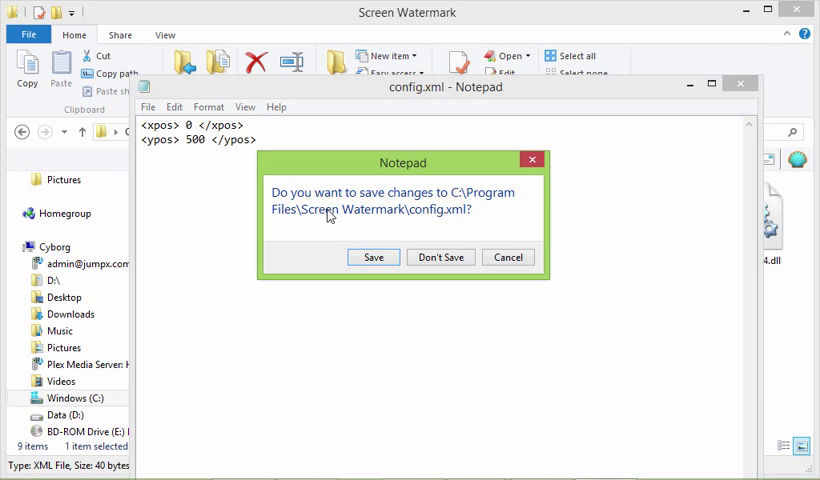
left_click(372, 256)
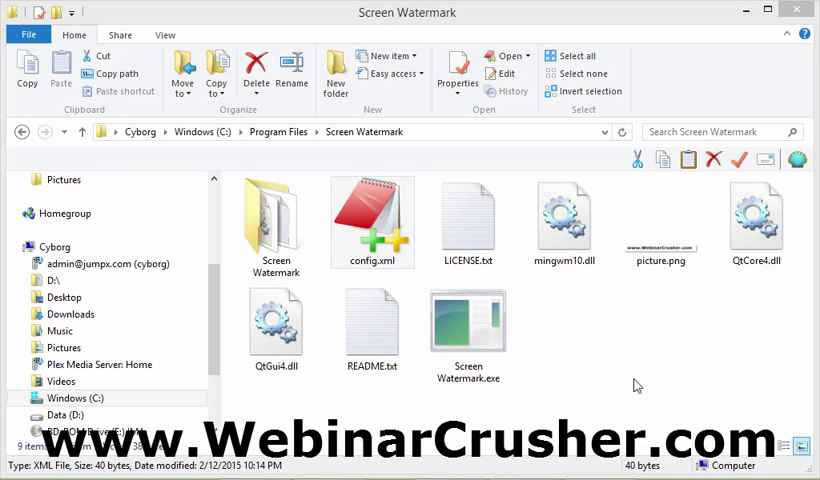
mouse_move(474, 436)
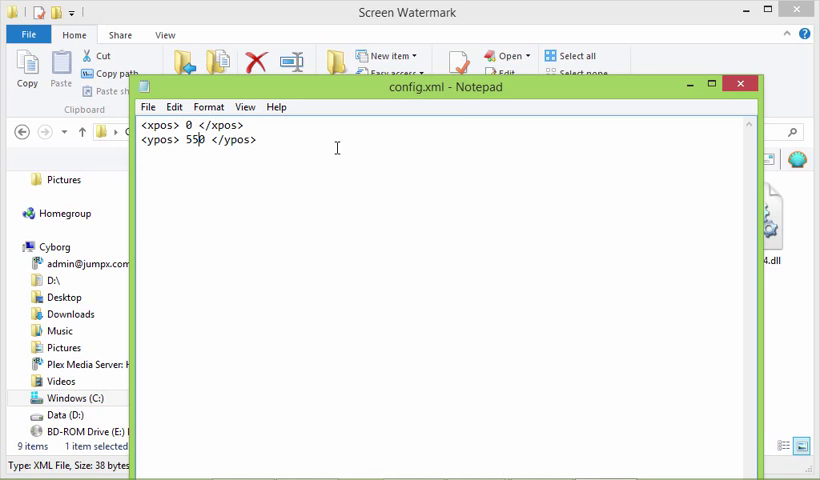
mouse_move(600, 196)
type("2")
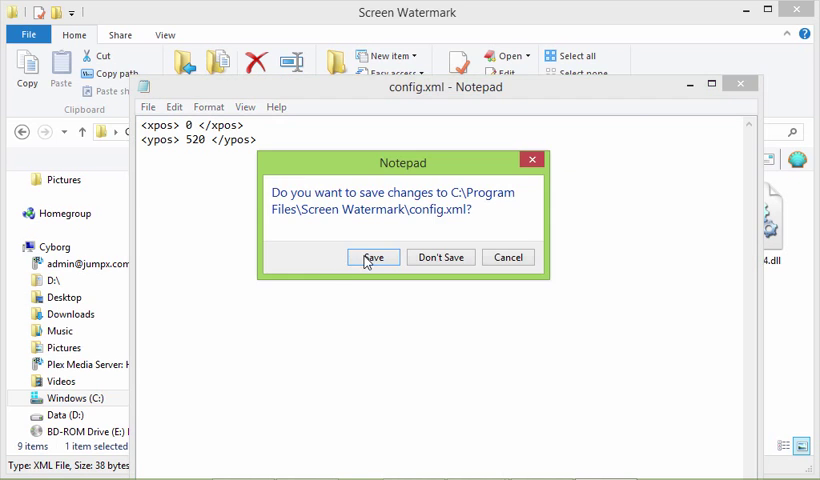
Step: Save config.xml with the ypos value of 520
left_click(372, 256)
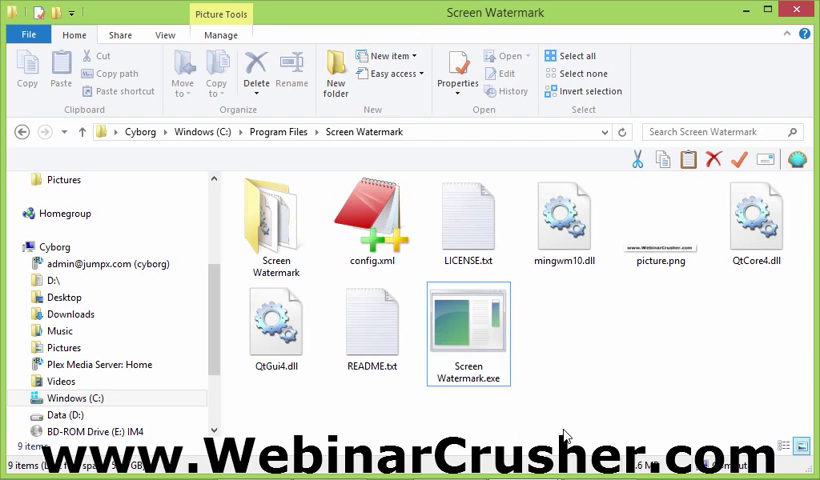
mouse_move(580, 400)
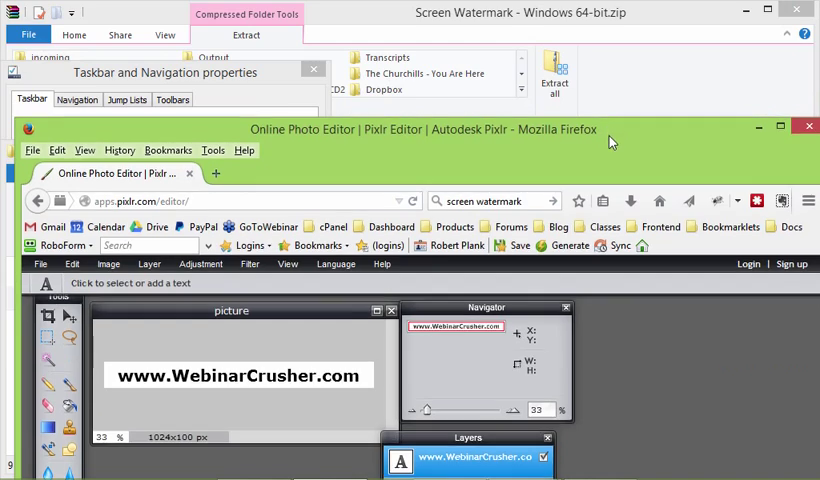
Step: From the desktop's Screen Resolution settings, try 1280×720 and move back to 1024×600
right_click(480, 76)
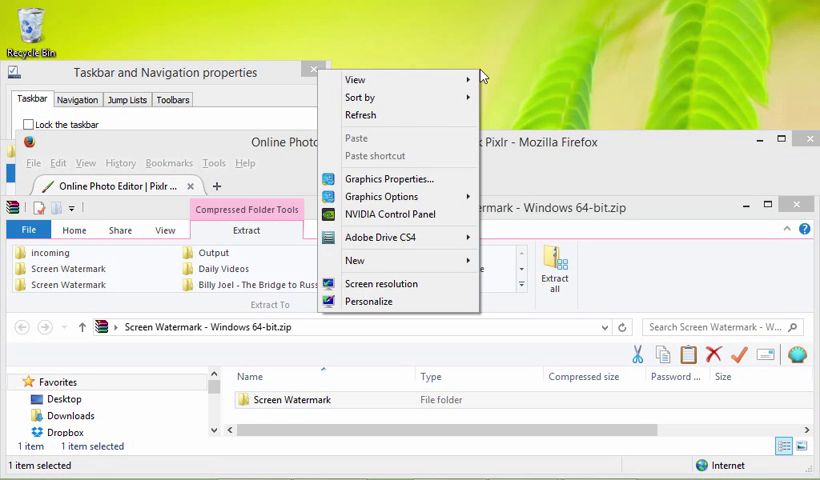
mouse_move(400, 284)
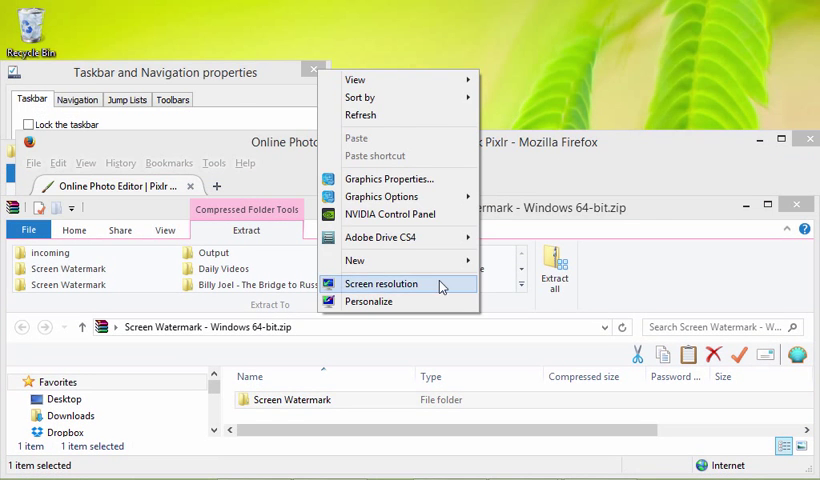
left_click(380, 284)
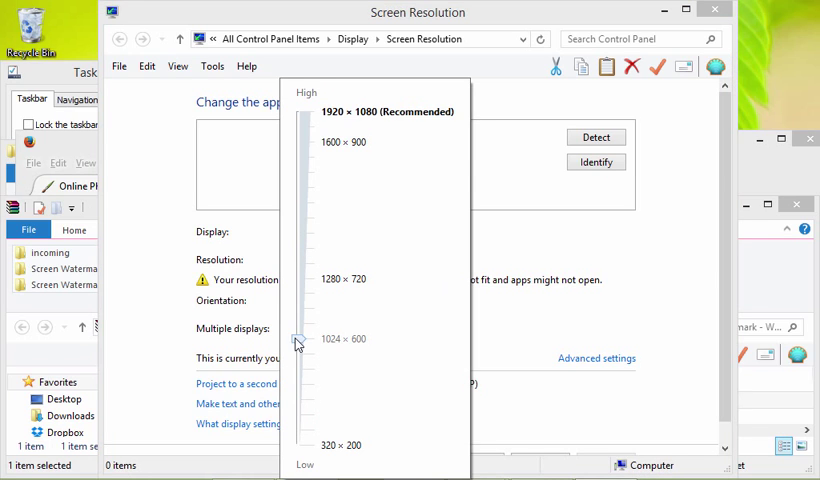
left_click_drag(298, 340, 298, 292)
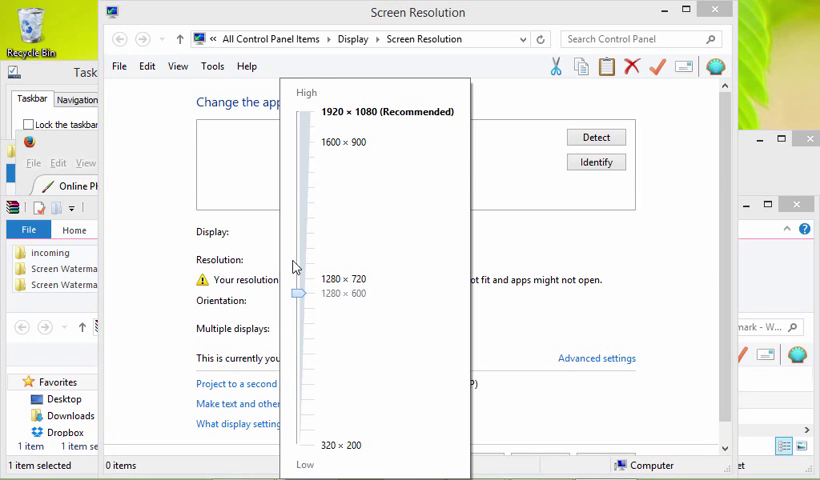
left_click_drag(300, 292, 300, 338)
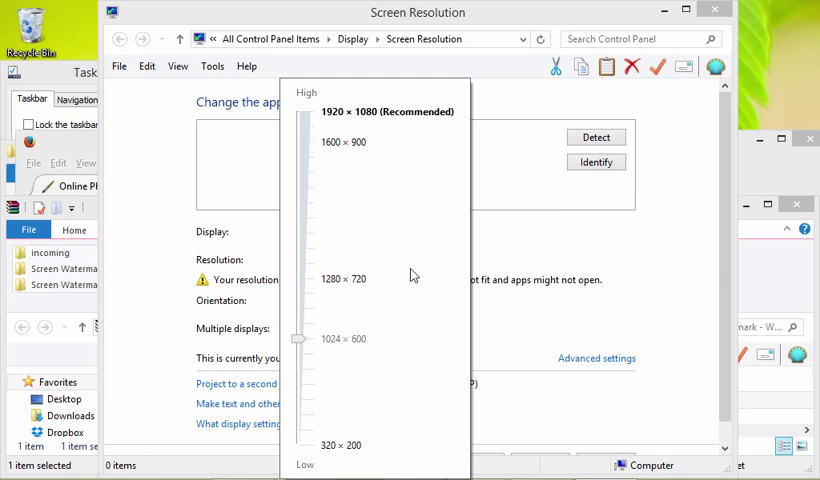
mouse_move(372, 354)
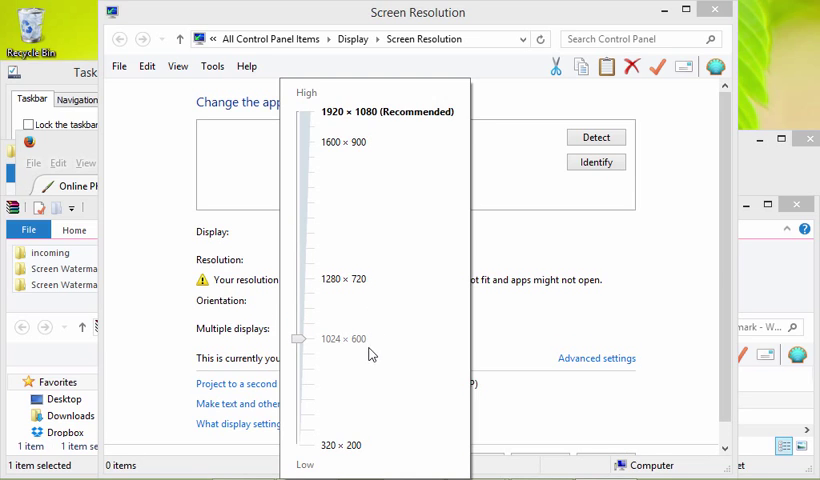
mouse_move(330, 352)
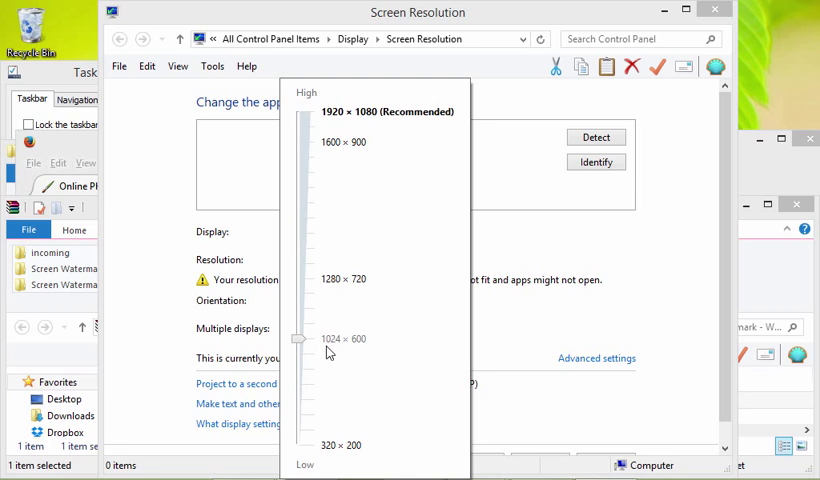
mouse_move(576, 442)
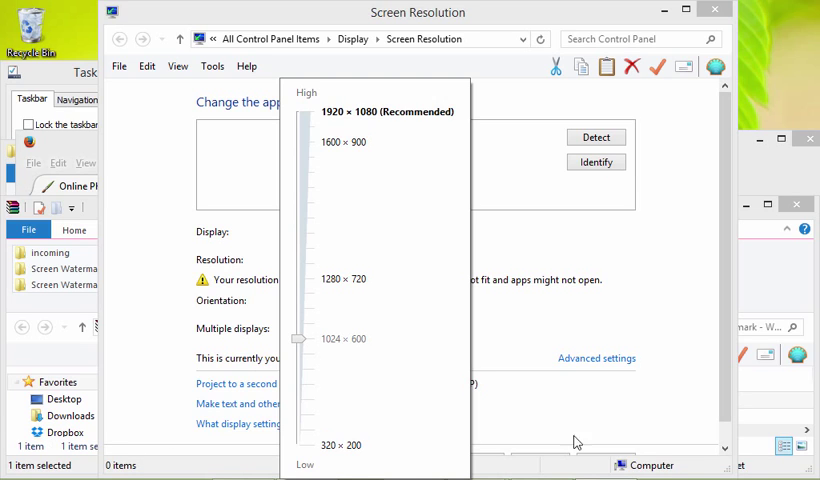
mouse_move(392, 364)
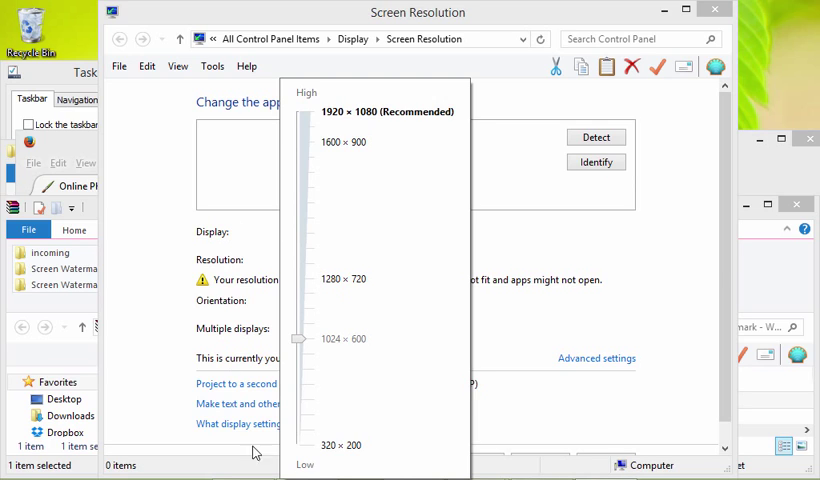
left_click(298, 338)
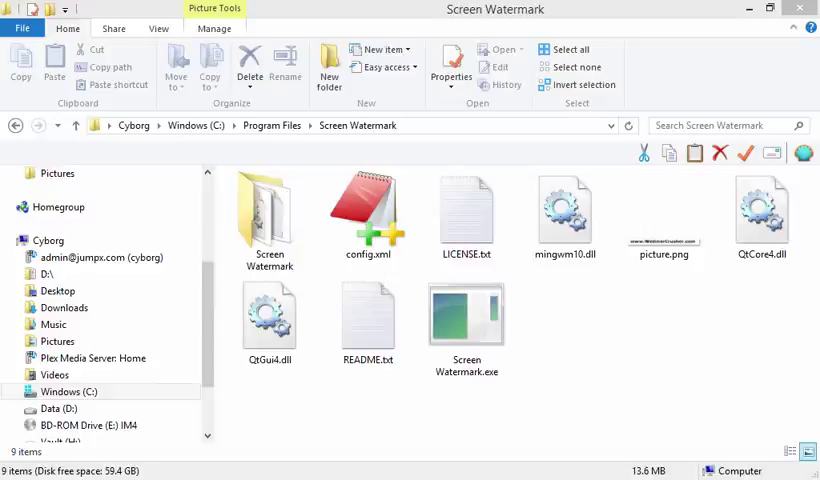
Step: Select the Screen Watermark program file and list the Open with programs for config.xml
left_click(466, 324)
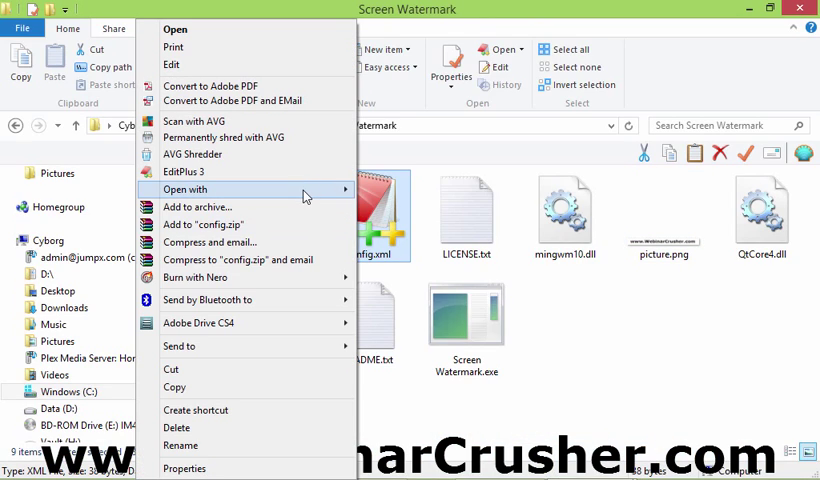
left_click(184, 188)
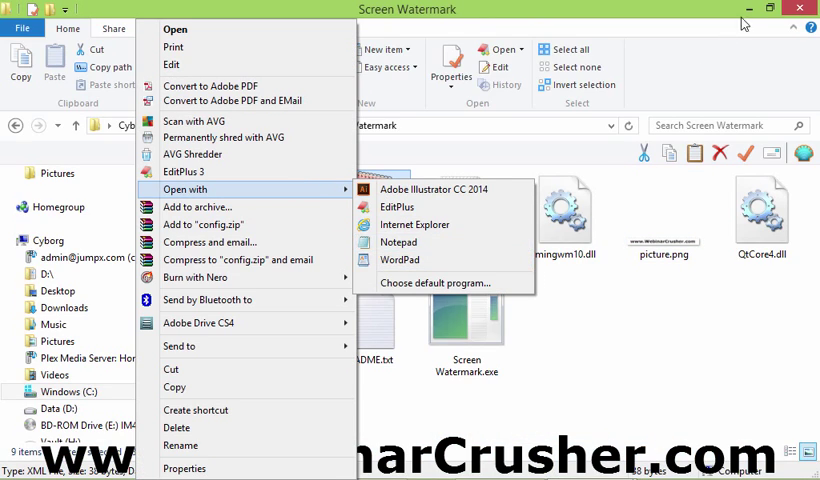